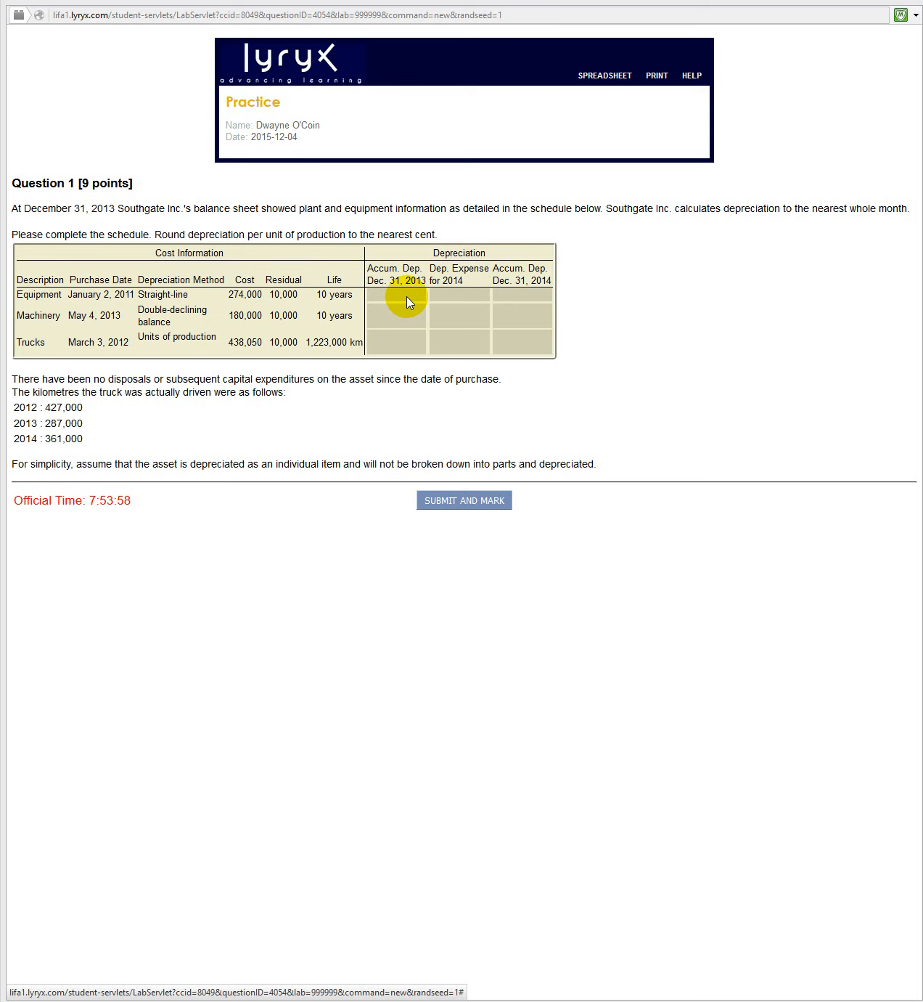
pyautogui.moveTo(455, 300)
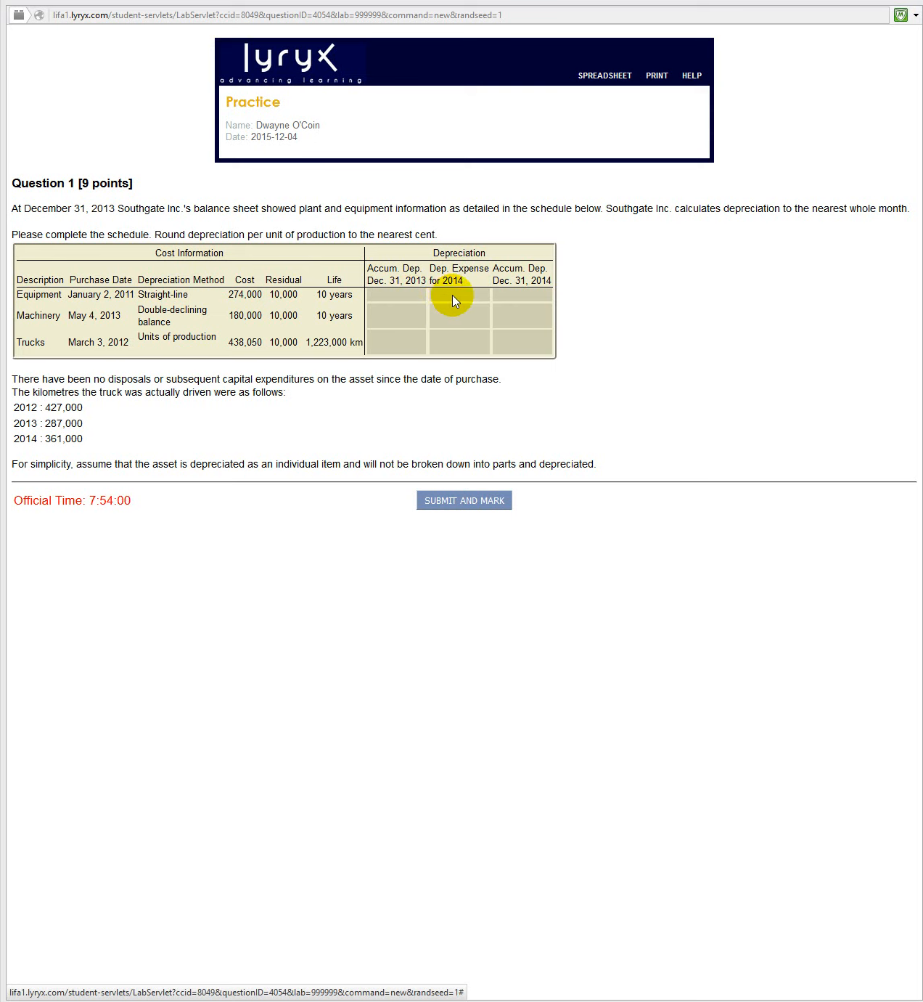
pyautogui.click(455, 314)
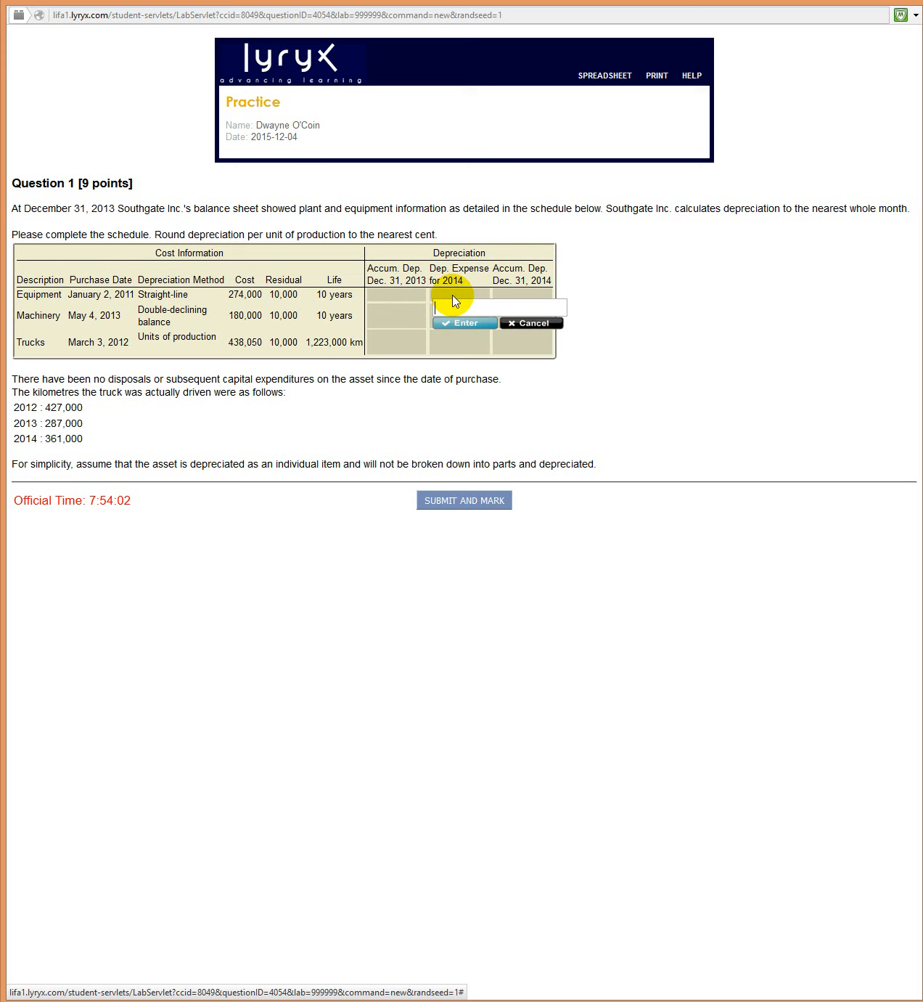
pyautogui.write('2')
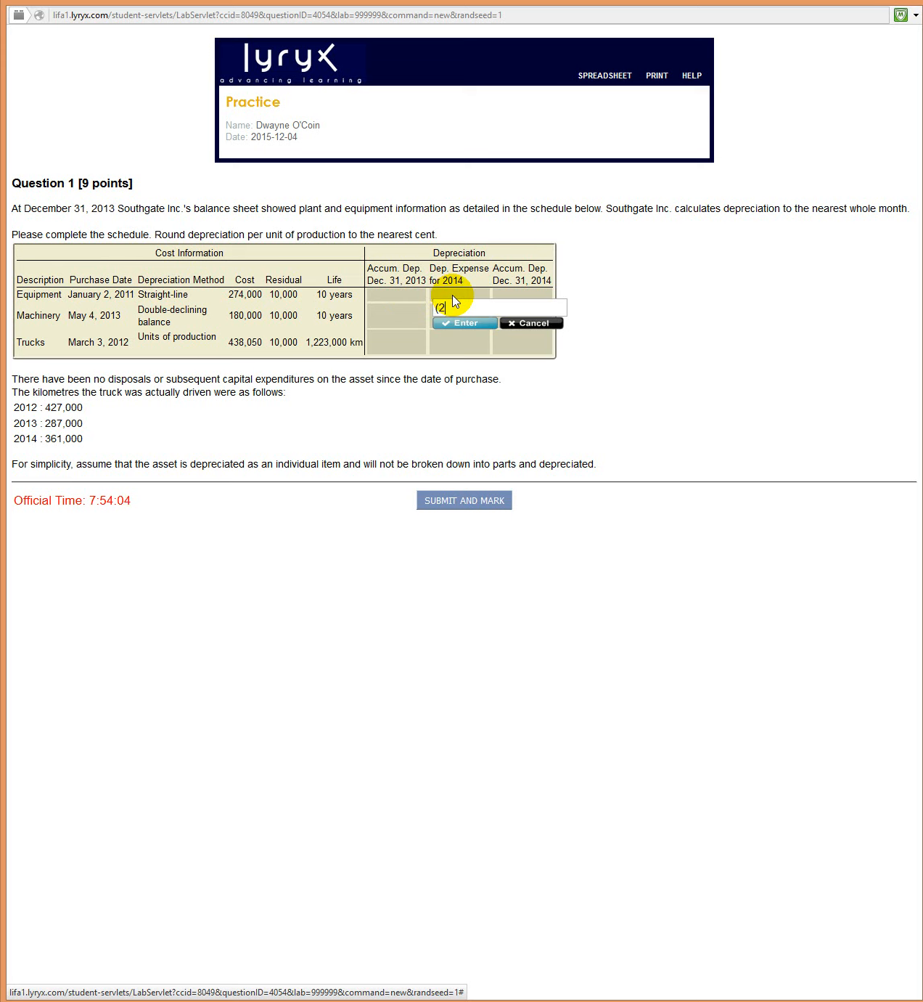
pyautogui.write('74000')
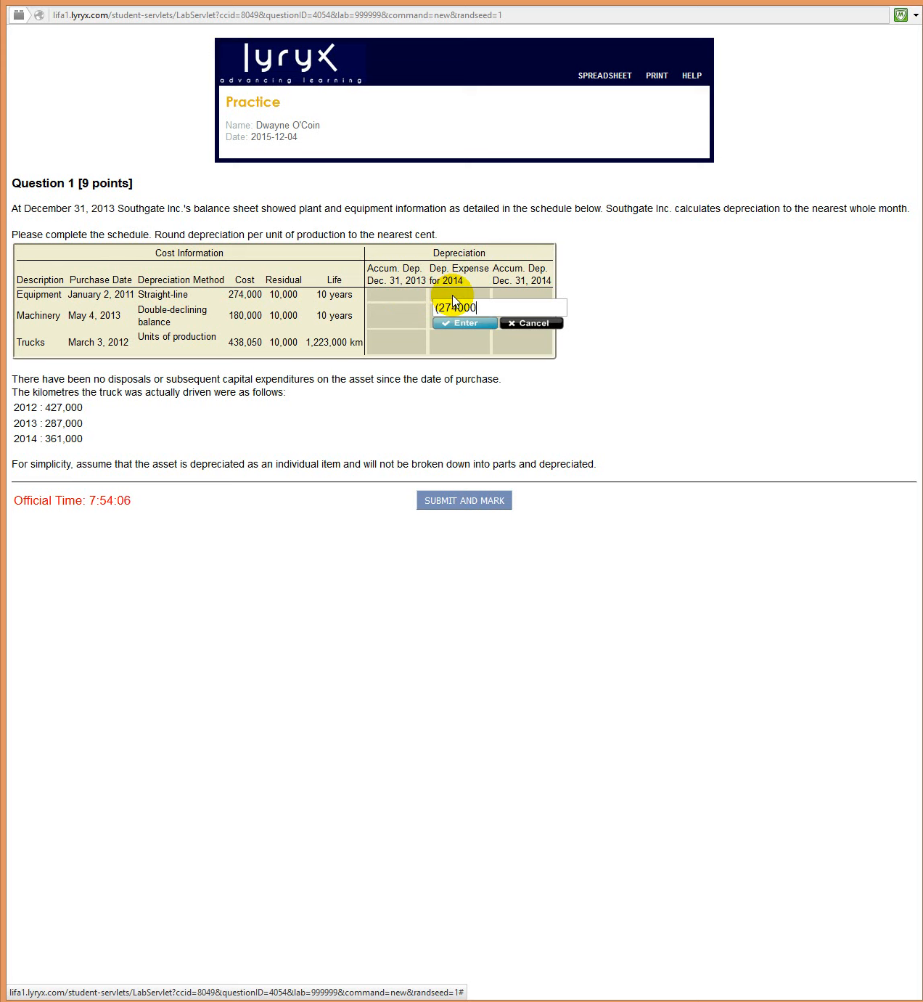
pyautogui.write('-1000')
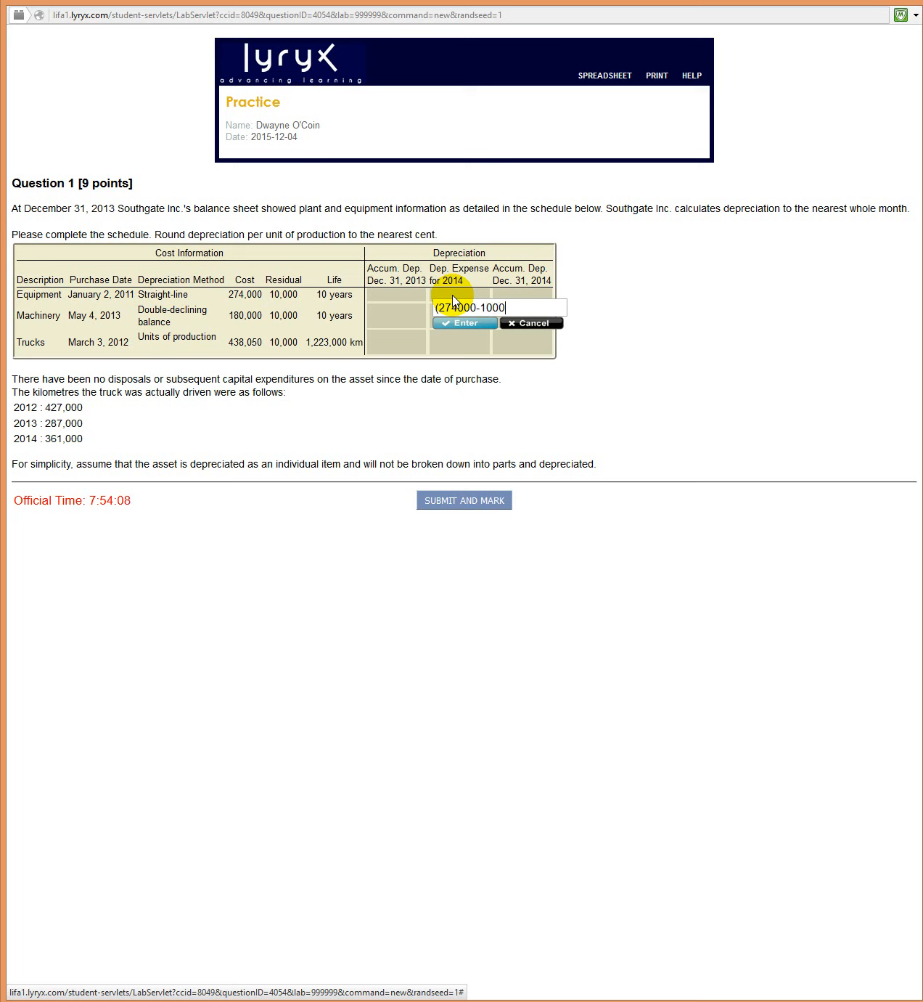
pyautogui.write('0)/10')
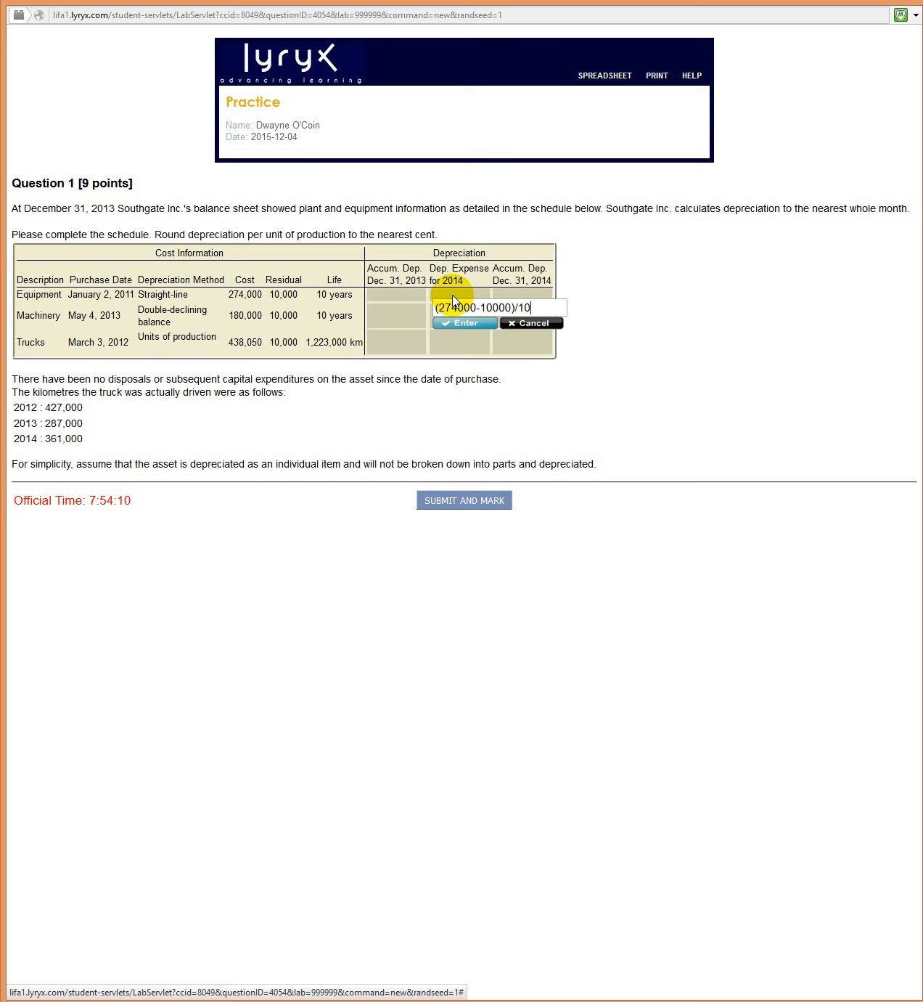
pyautogui.click(465, 323)
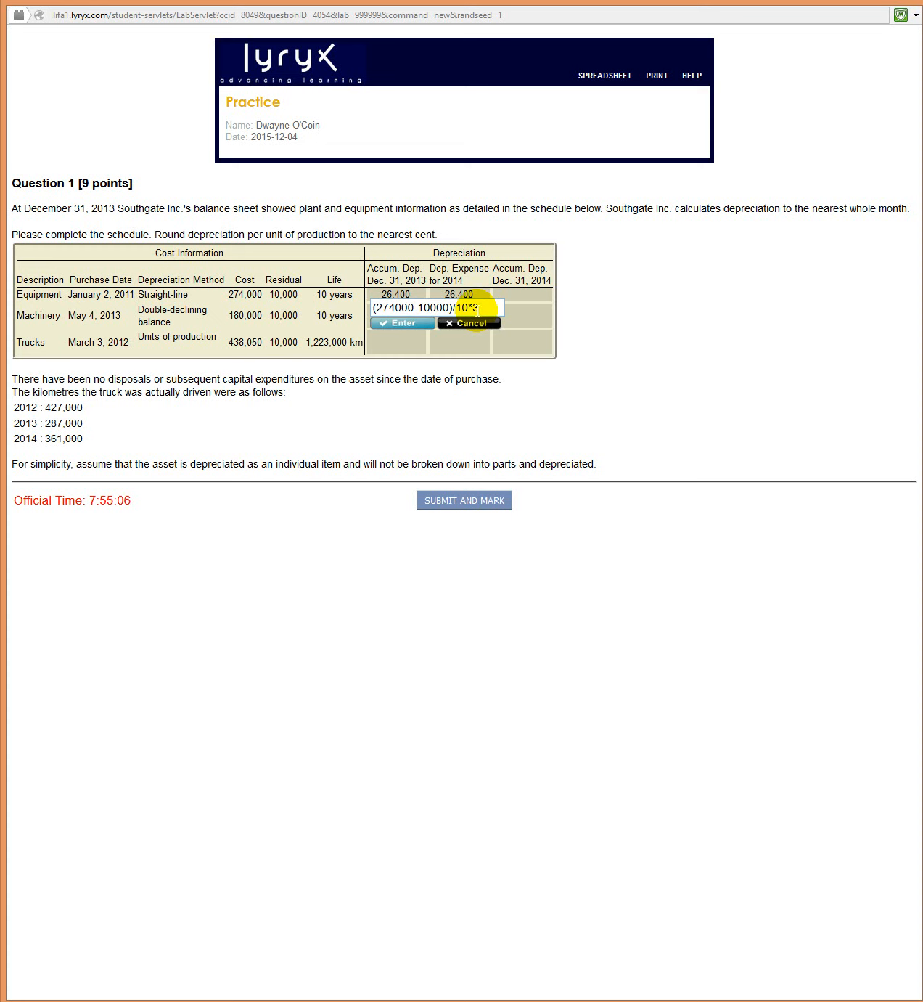
# - Enter Equipment accumulated depreciation: 79,200 at Dec. 31, 2013 and 105,600 at Dec. 31, 2014
pyautogui.click(401, 323)
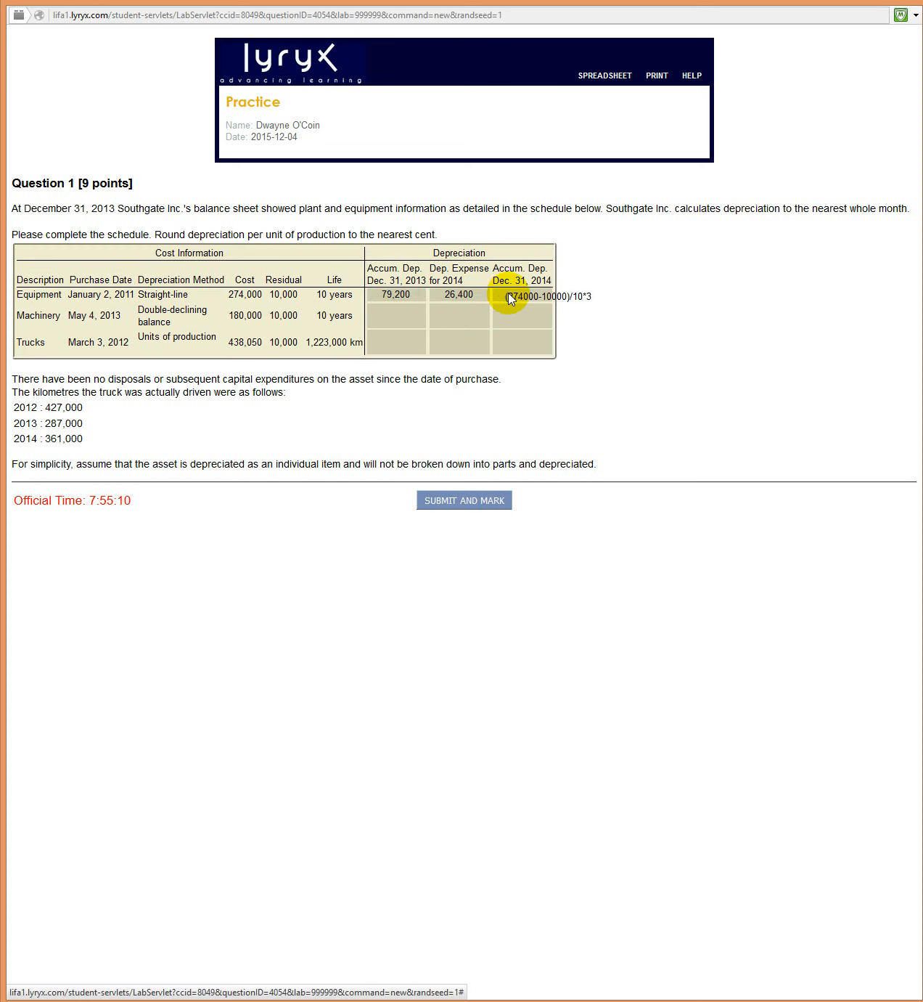
pyautogui.click(522, 296)
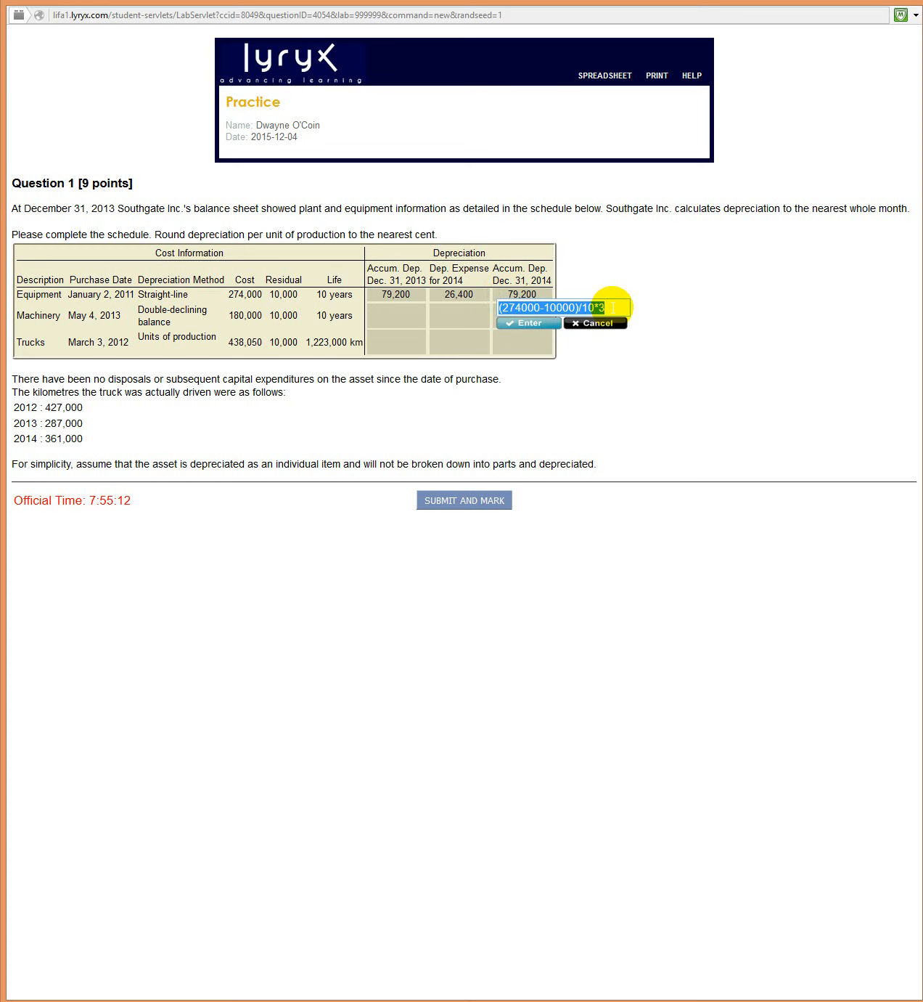
pyautogui.write('4')
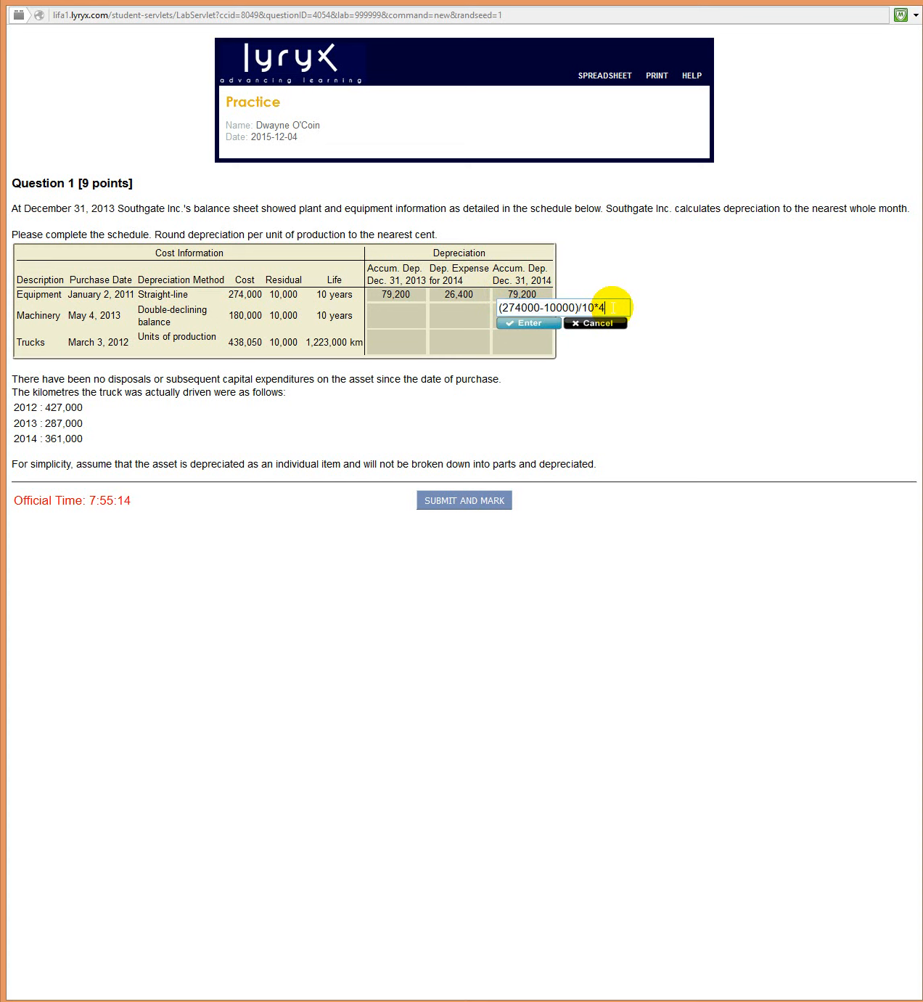
pyautogui.click(526, 323)
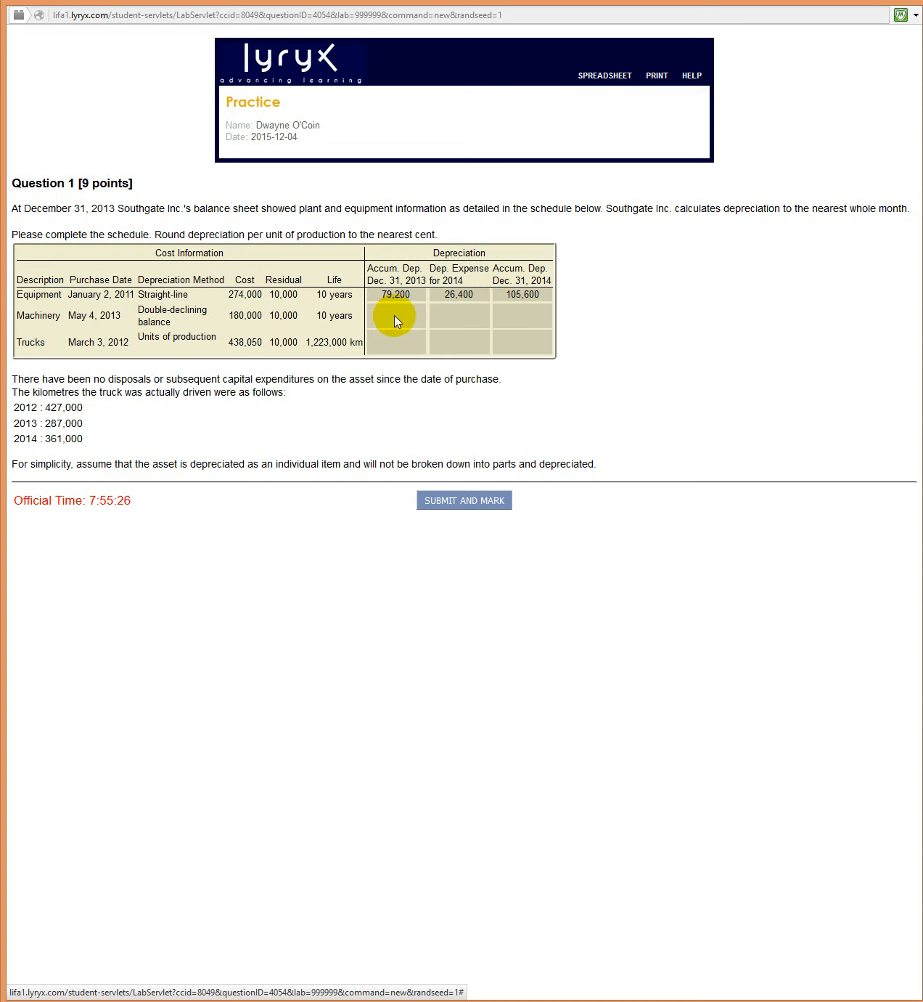
pyautogui.moveTo(405, 324)
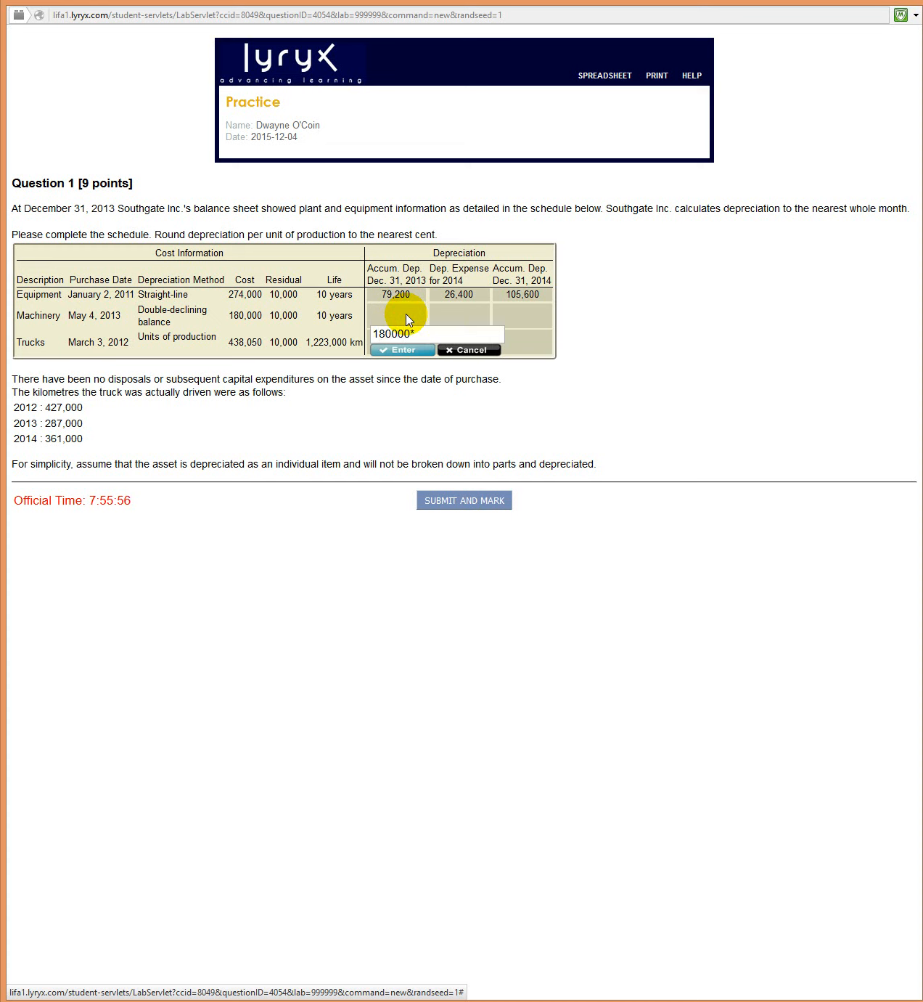
# - Enter Machinery accumulated depreciation at Dec. 31, 2013 as 24,000 using the 8/12 partial year
pyautogui.write('2/10')
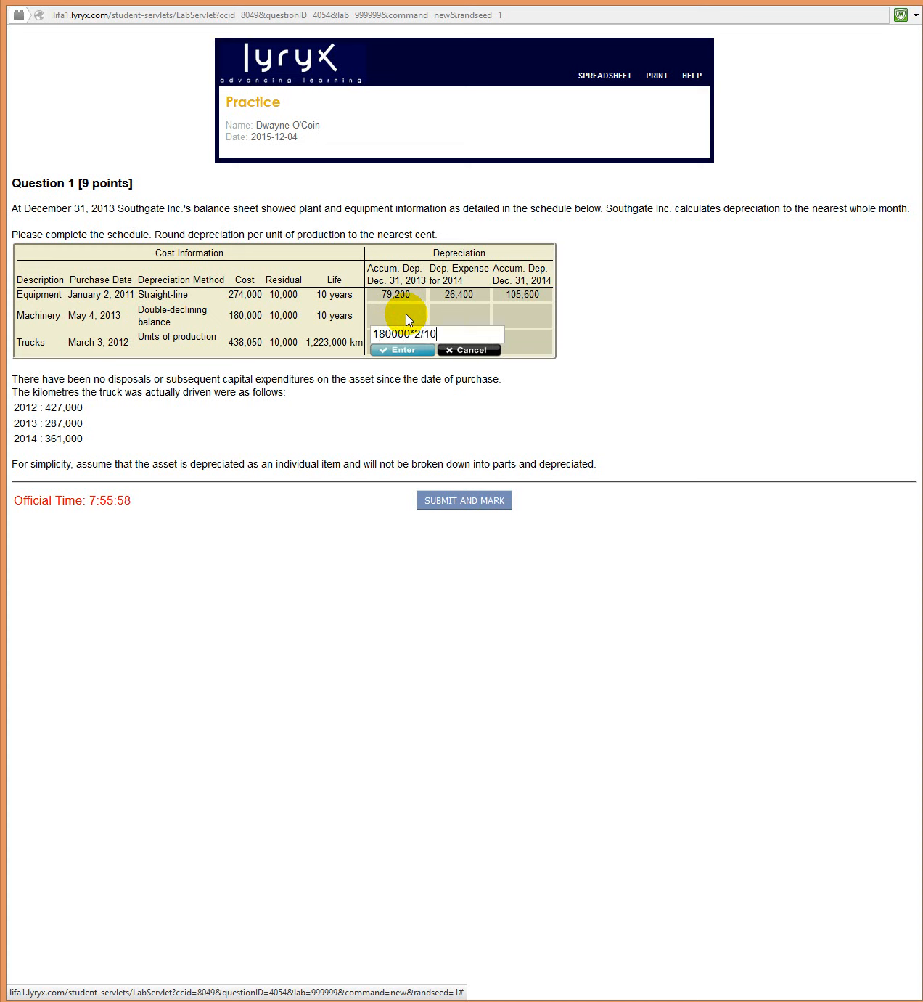
pyautogui.write('*')
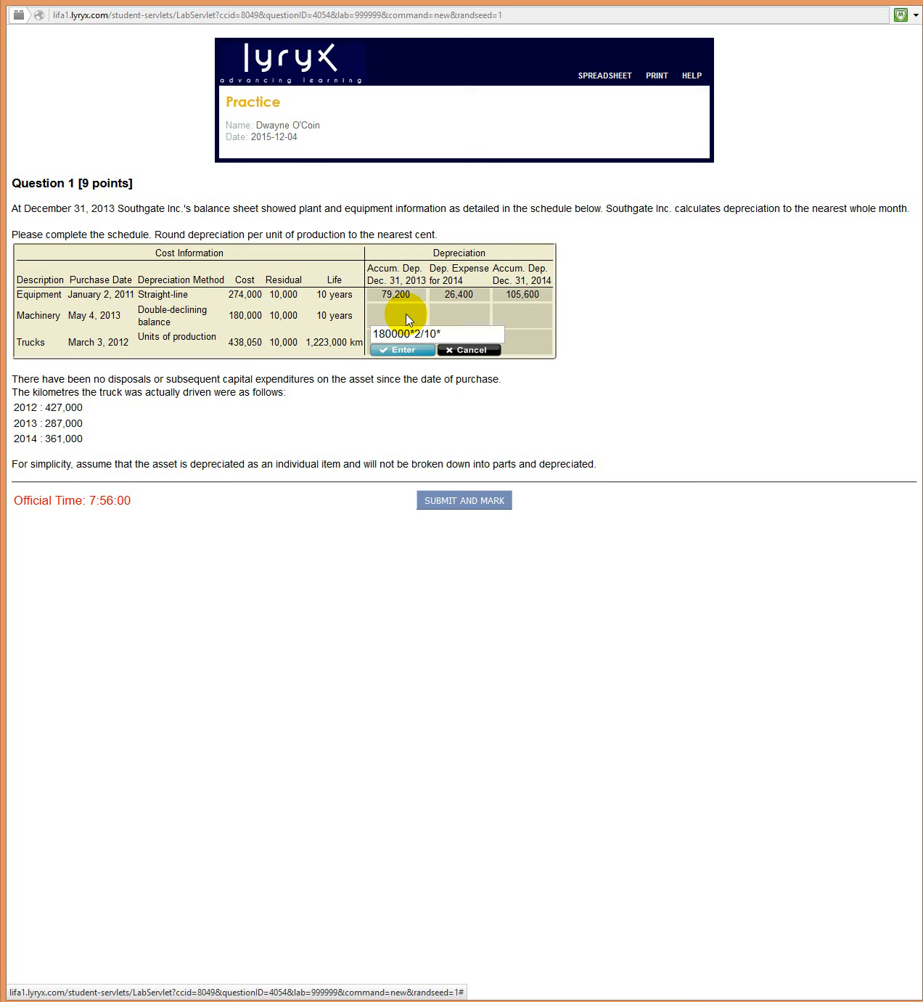
pyautogui.write('*8/12')
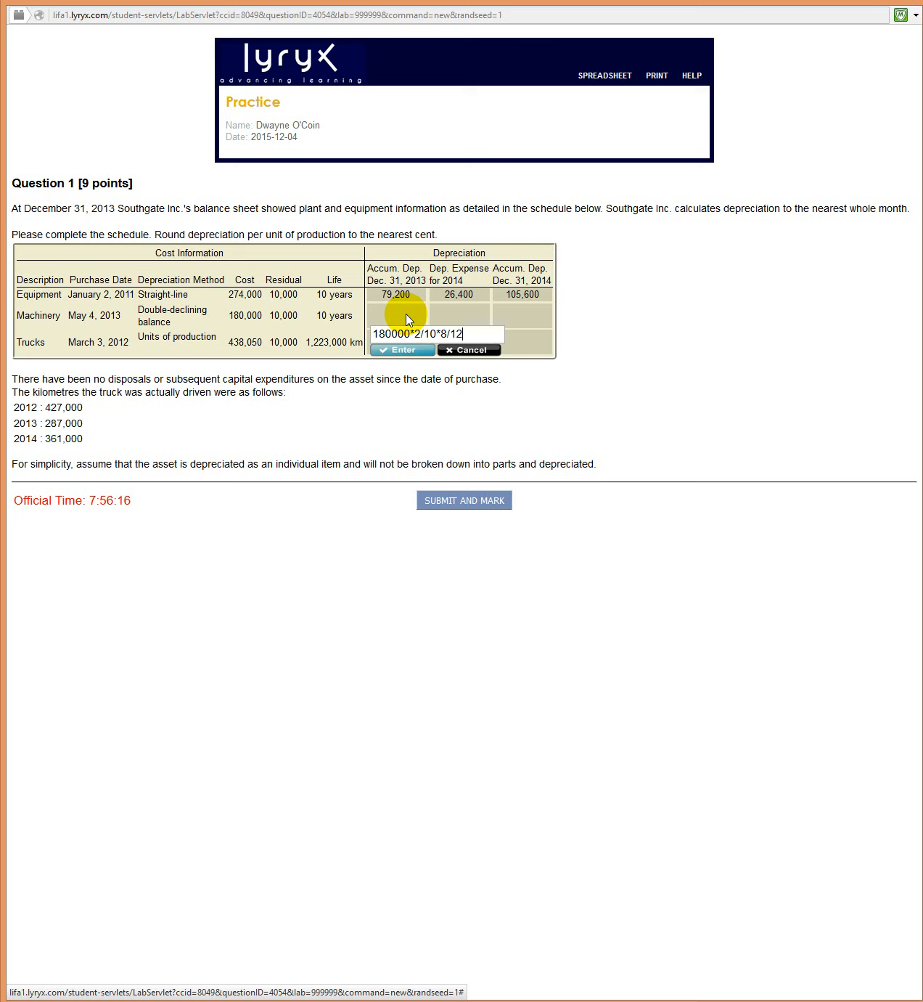
pyautogui.click(400, 351)
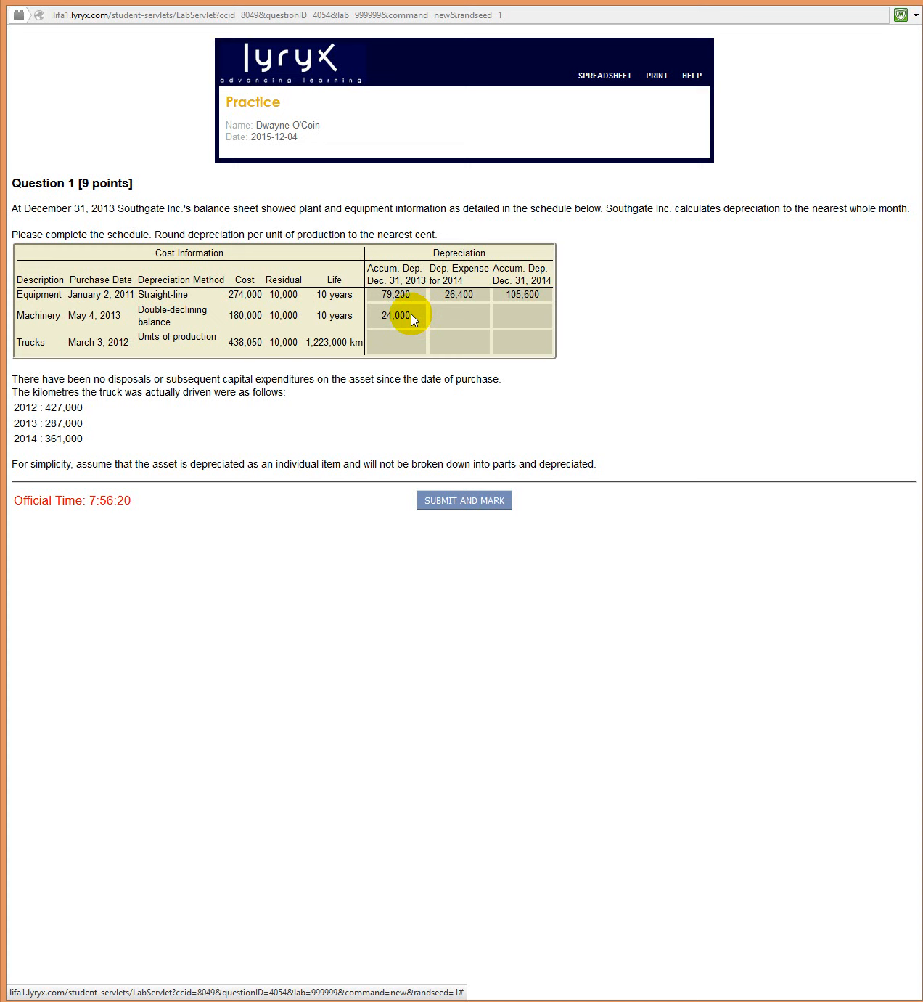
# - Enter the Machinery 2014 depreciation expense as 31,200
pyautogui.write('24,000')
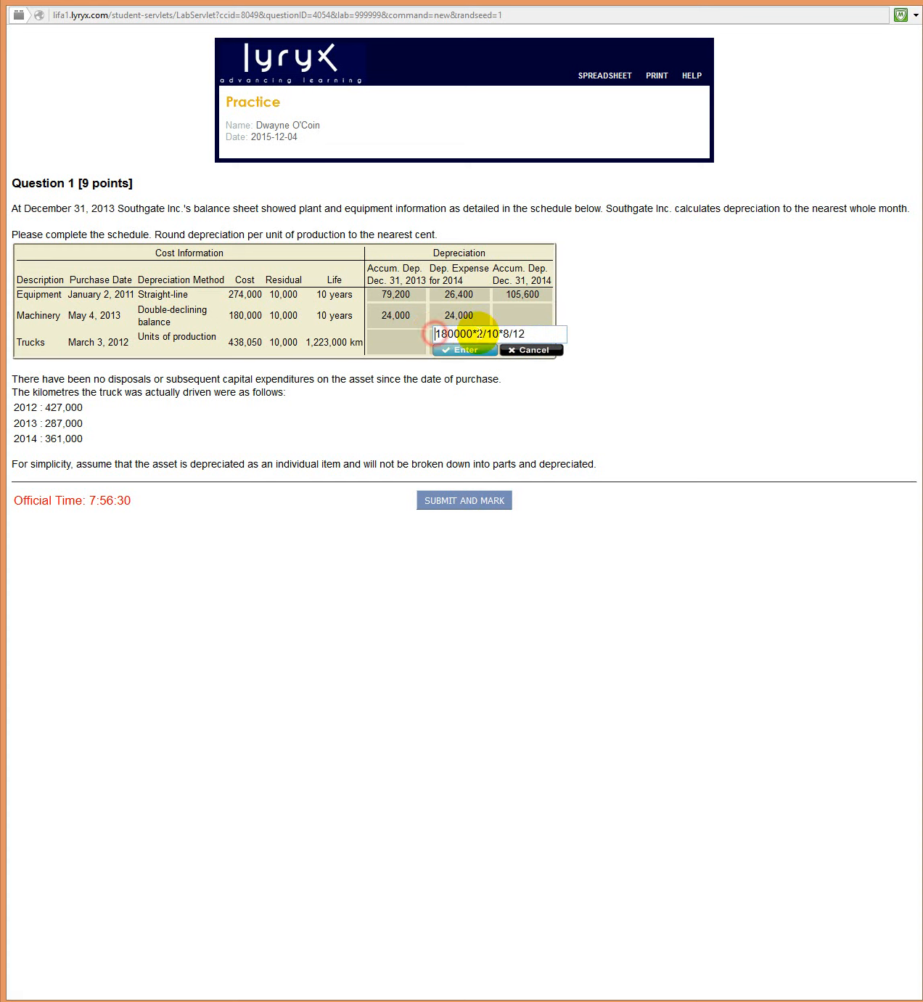
pyautogui.write('(')
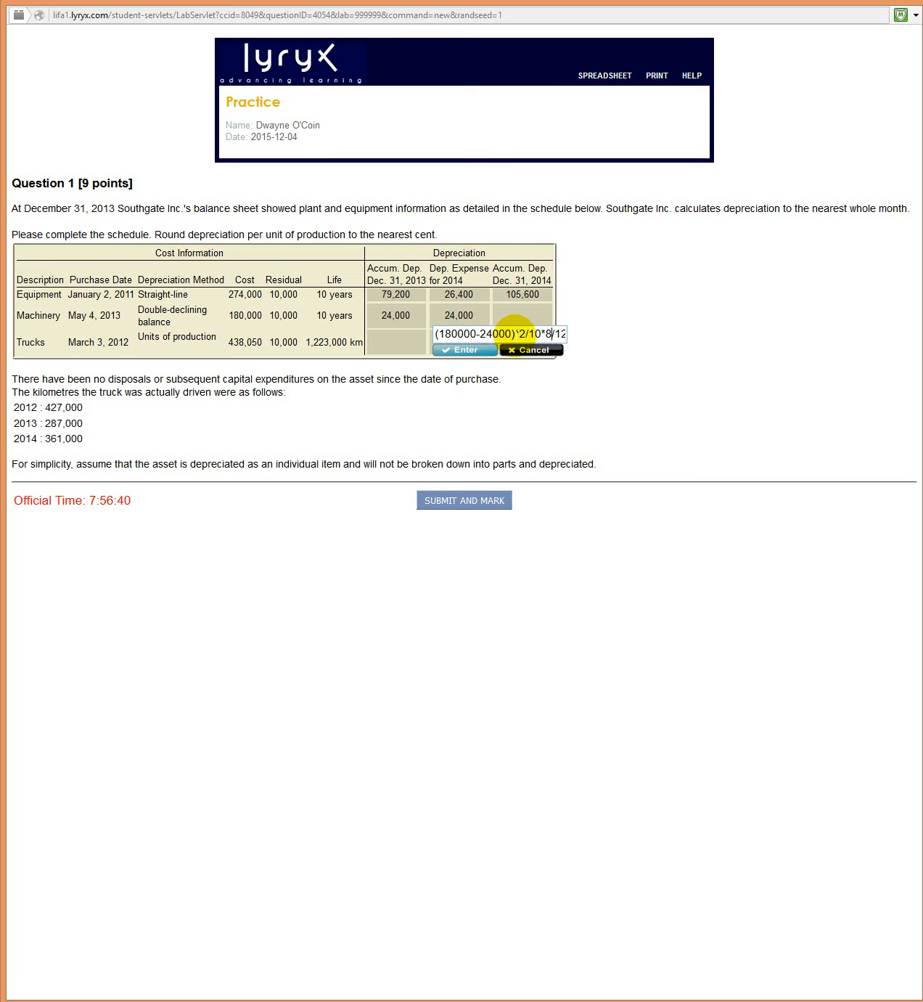
pyautogui.write('12/1')
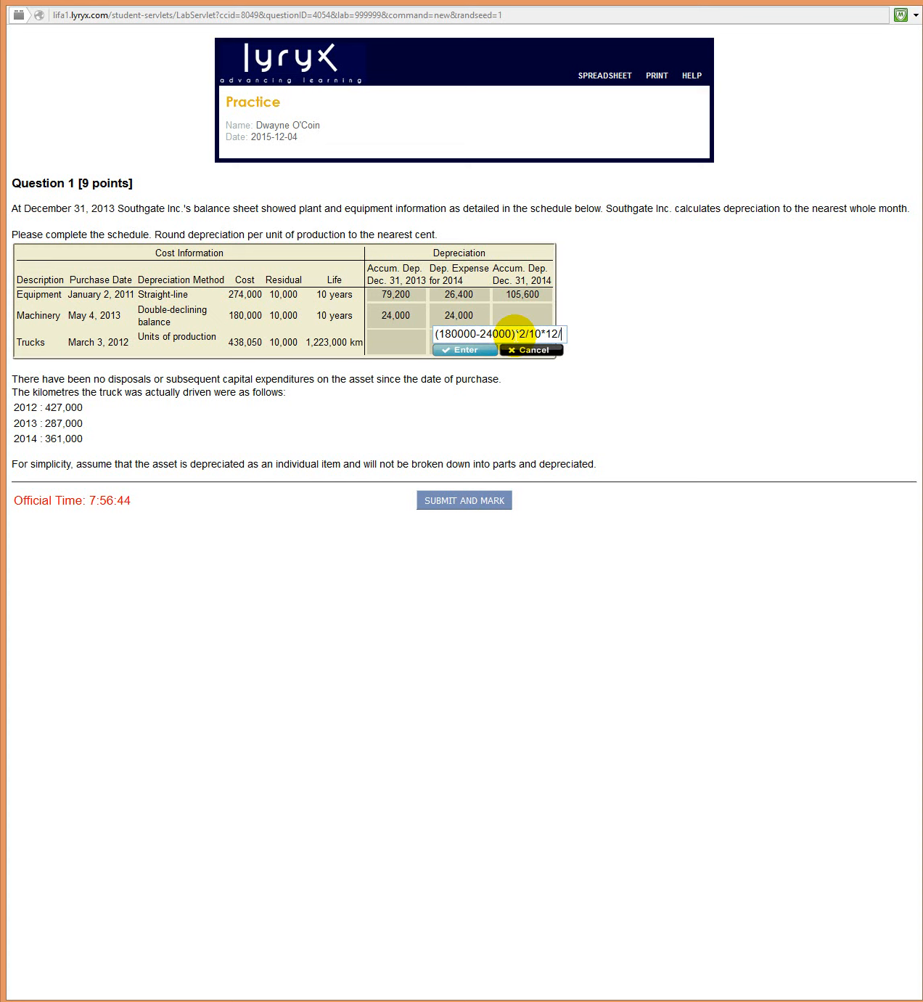
pyautogui.click(464, 350)
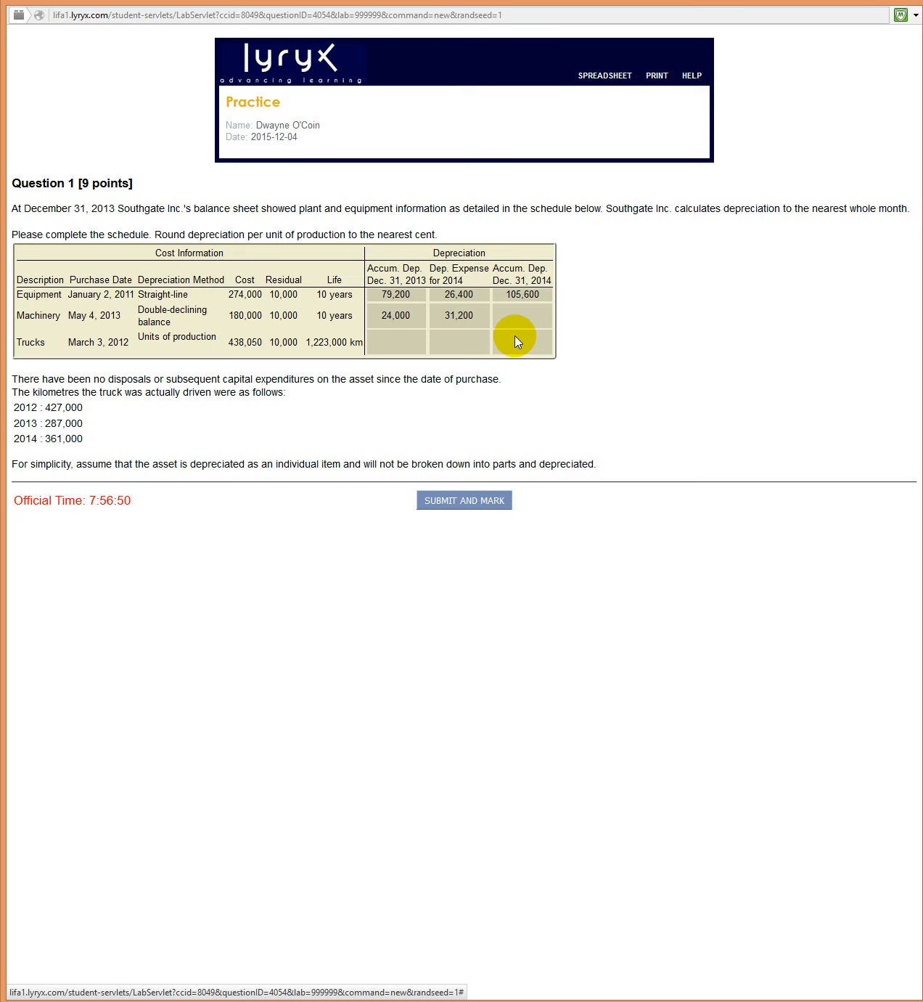
# - Enter Machinery accumulated depreciation at Dec. 31, 2014 as 24000+31200 = 55,200
pyautogui.click(520, 341)
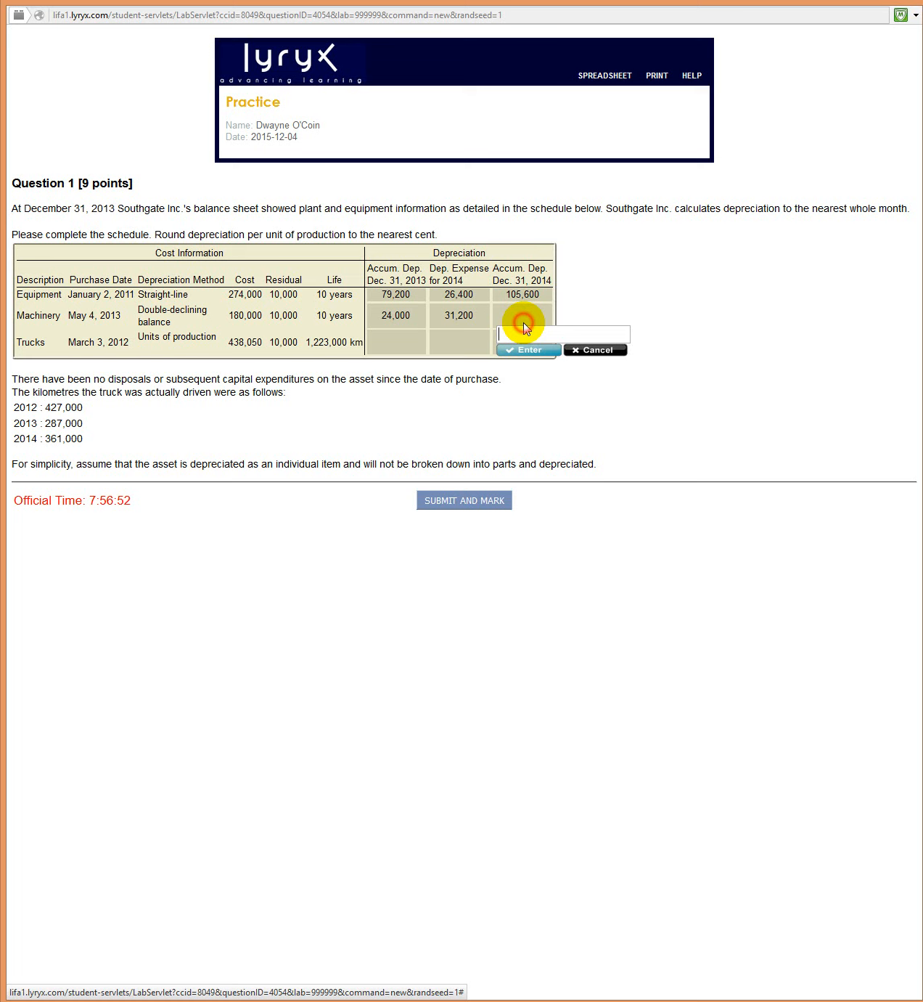
pyautogui.write('2400')
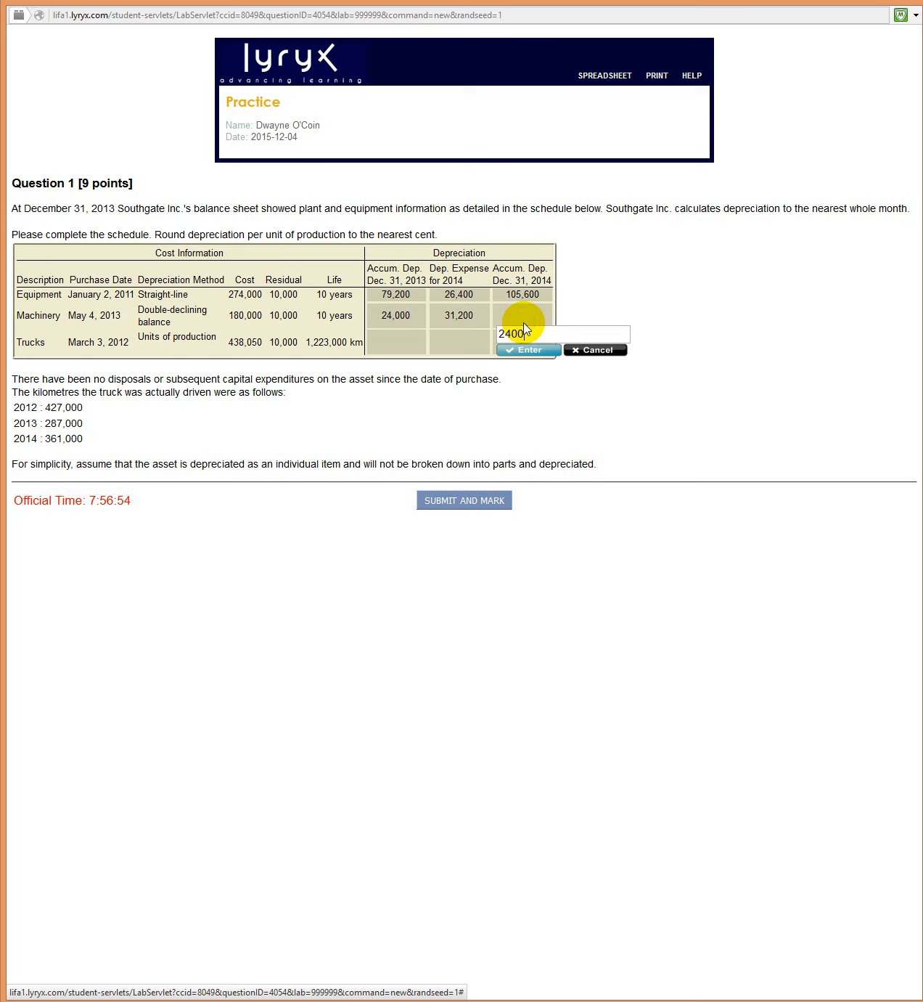
pyautogui.write('0+312')
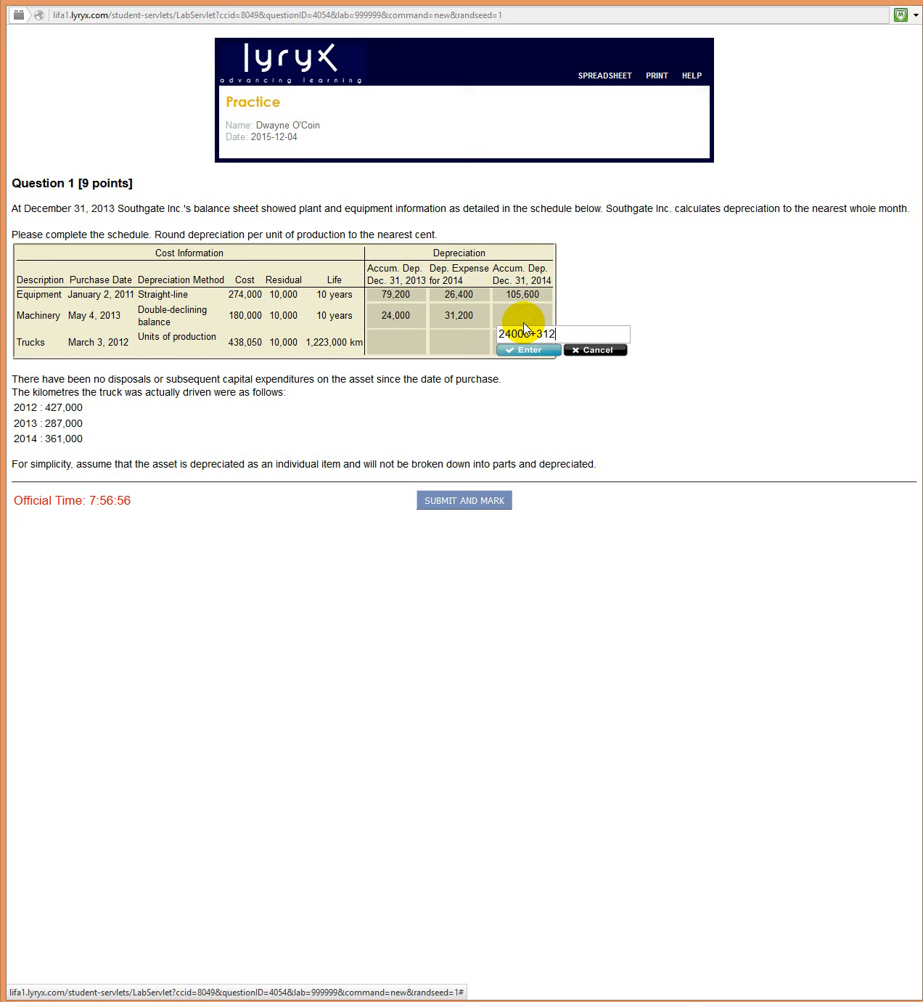
pyautogui.click(524, 350)
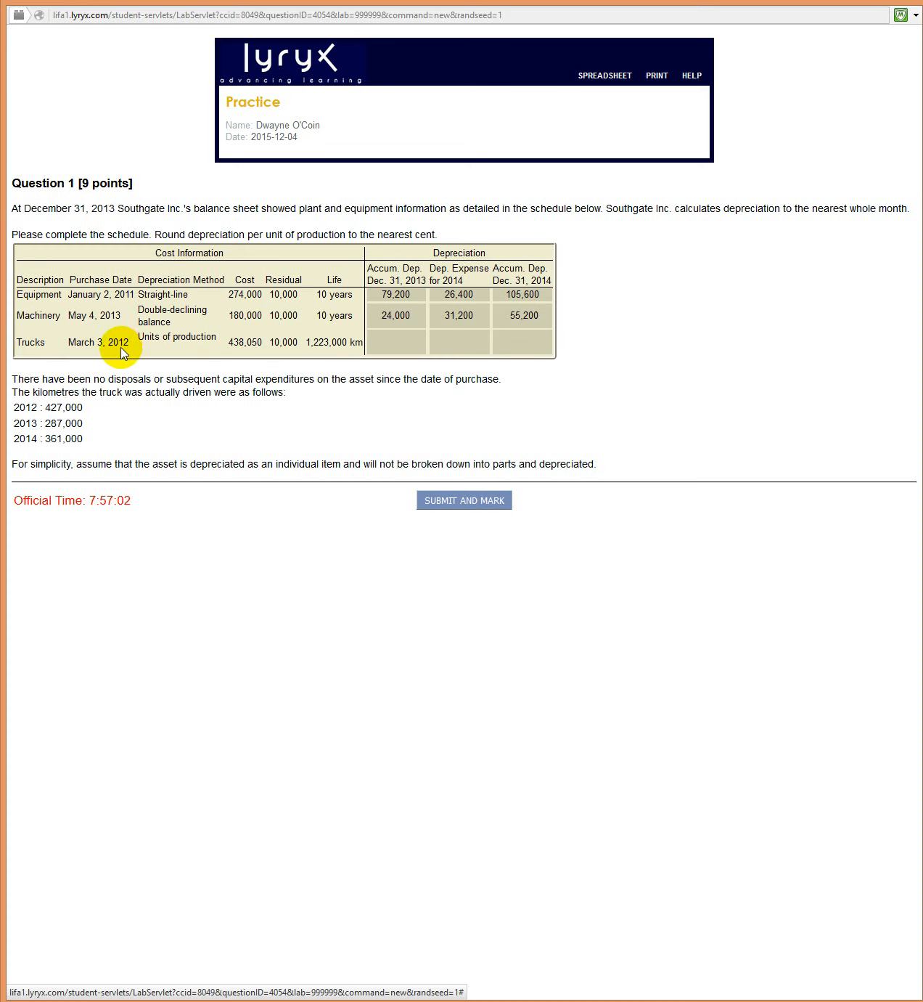
pyautogui.moveTo(115, 355)
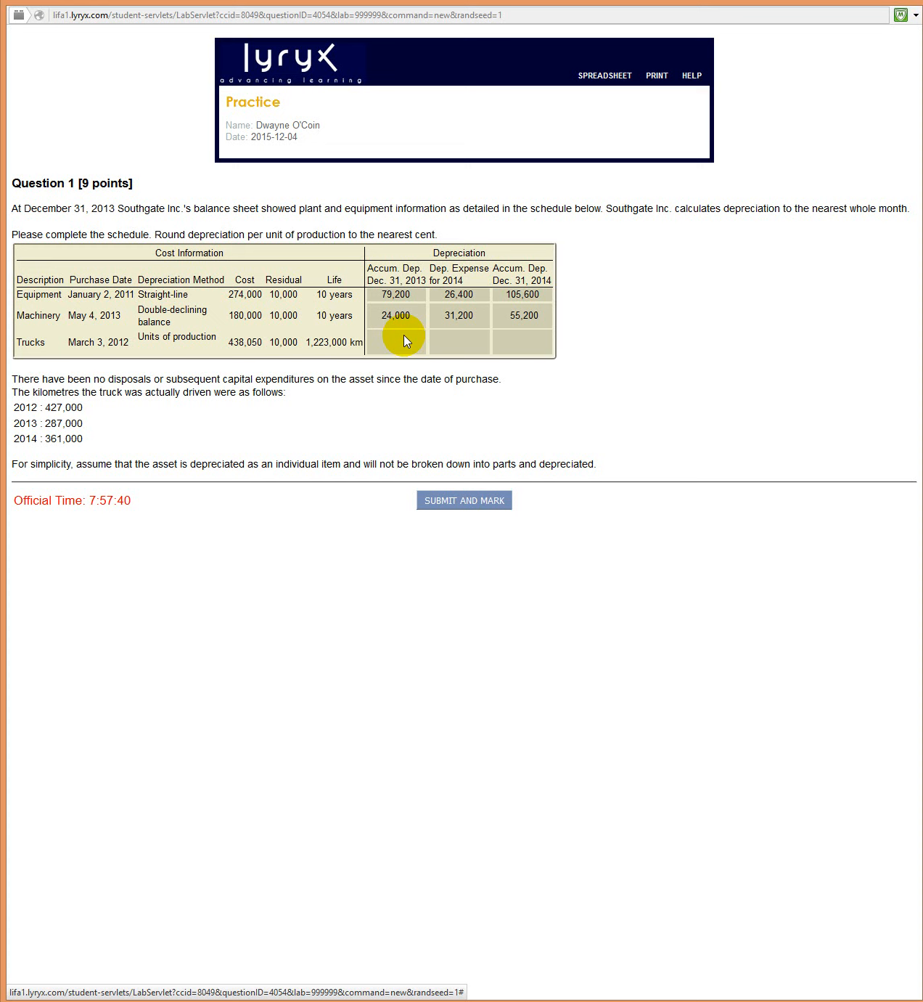
pyautogui.click(394, 341)
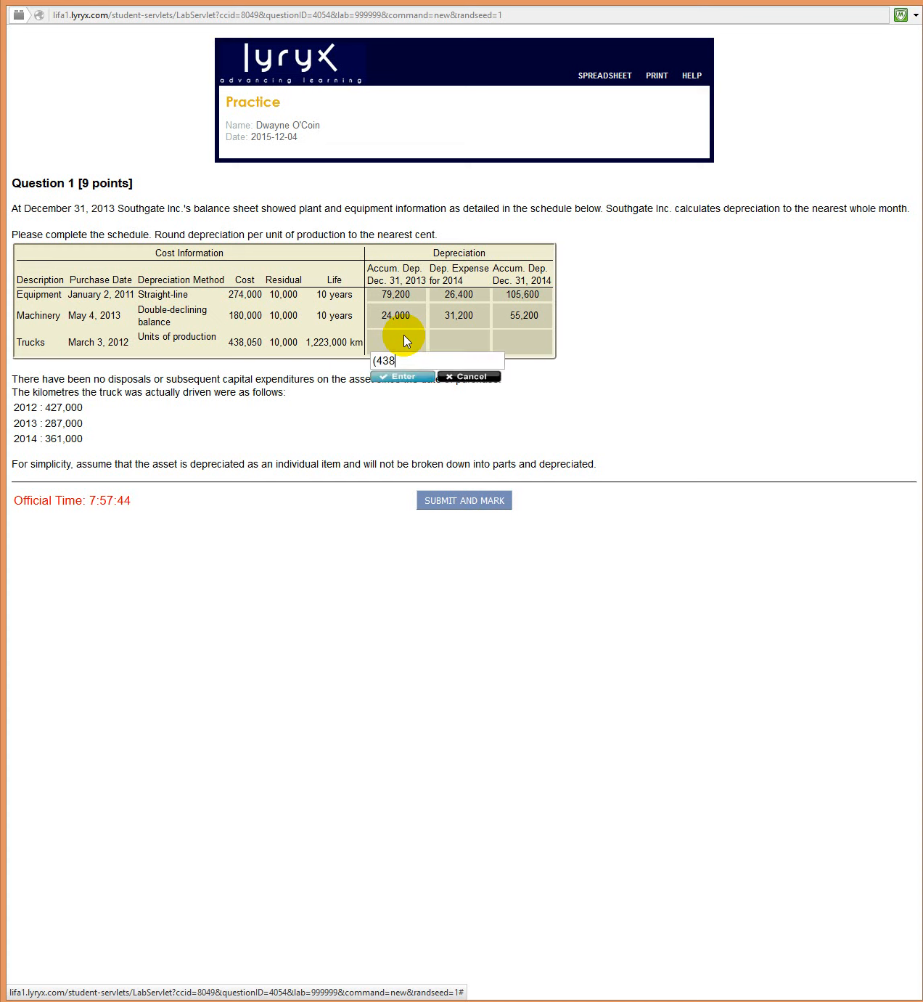
pyautogui.write('050-')
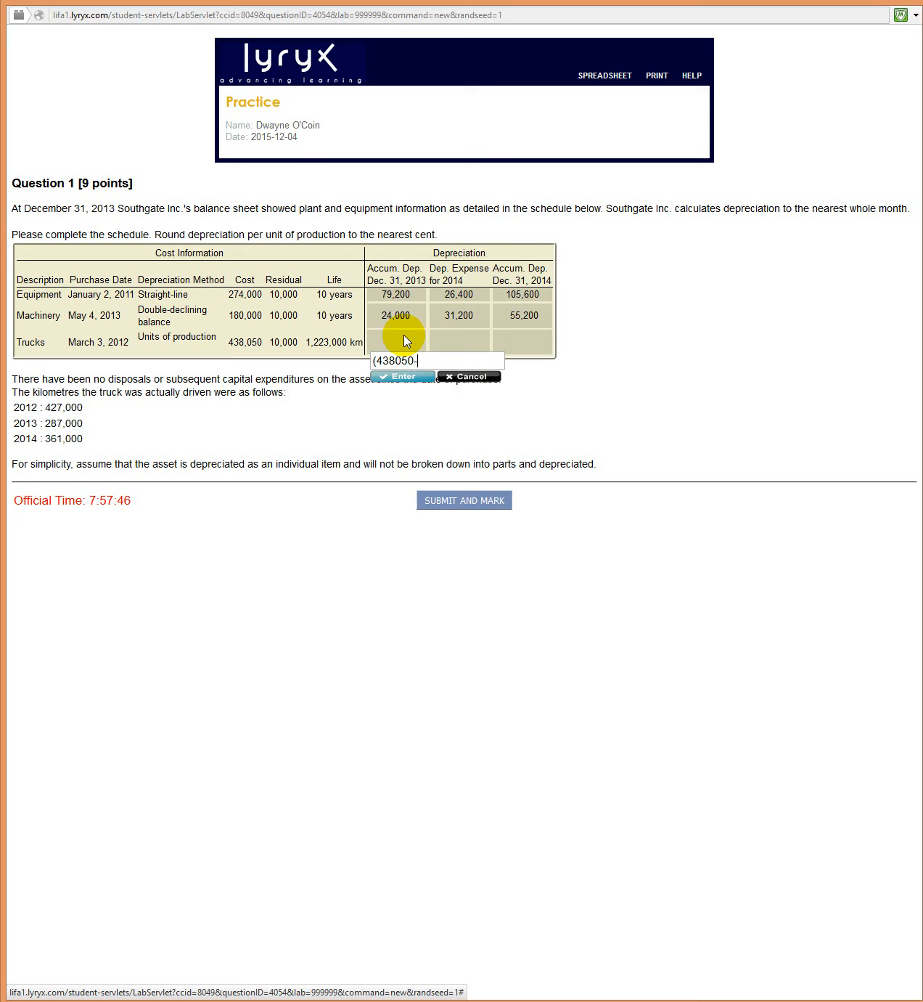
pyautogui.write('-10000')
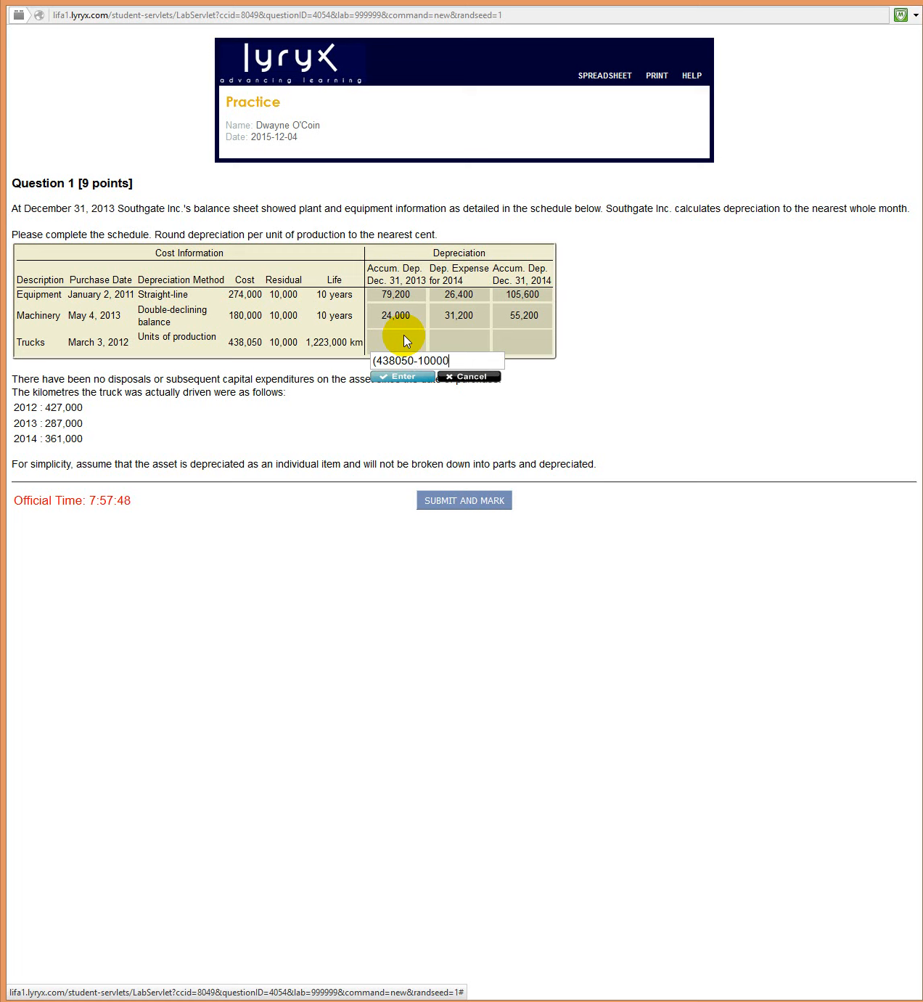
pyautogui.write(')/')
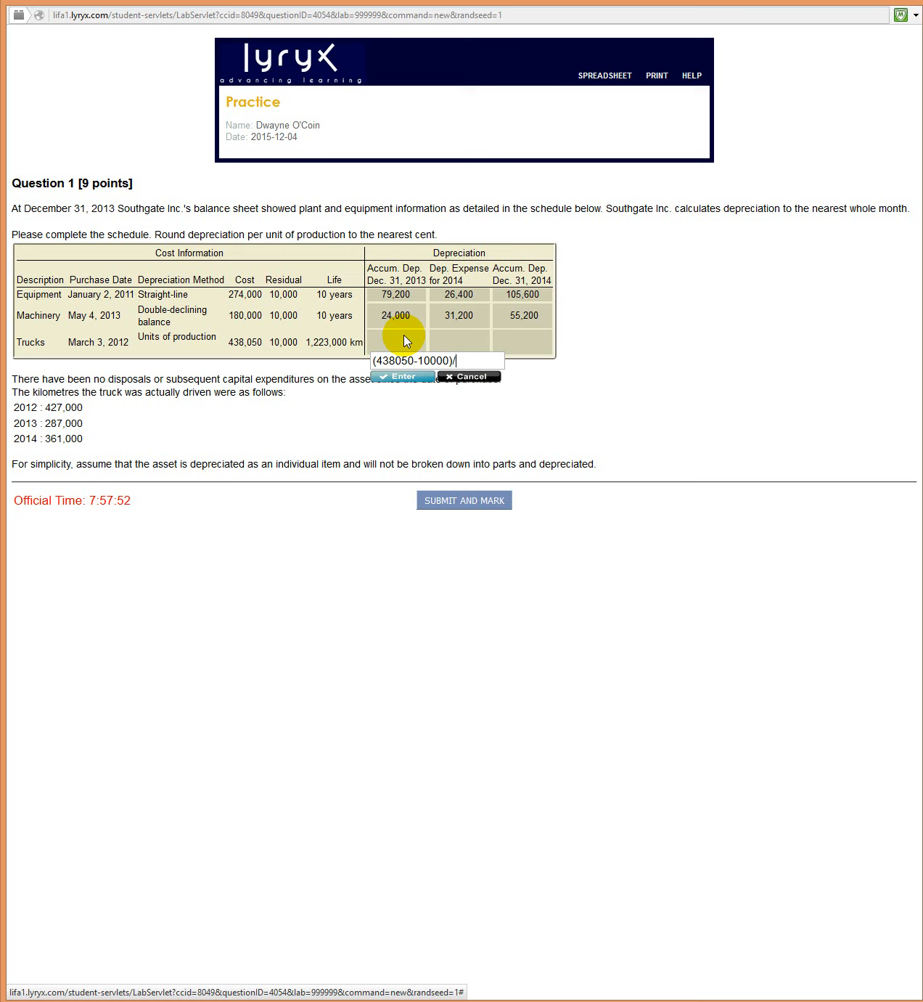
pyautogui.write('122')
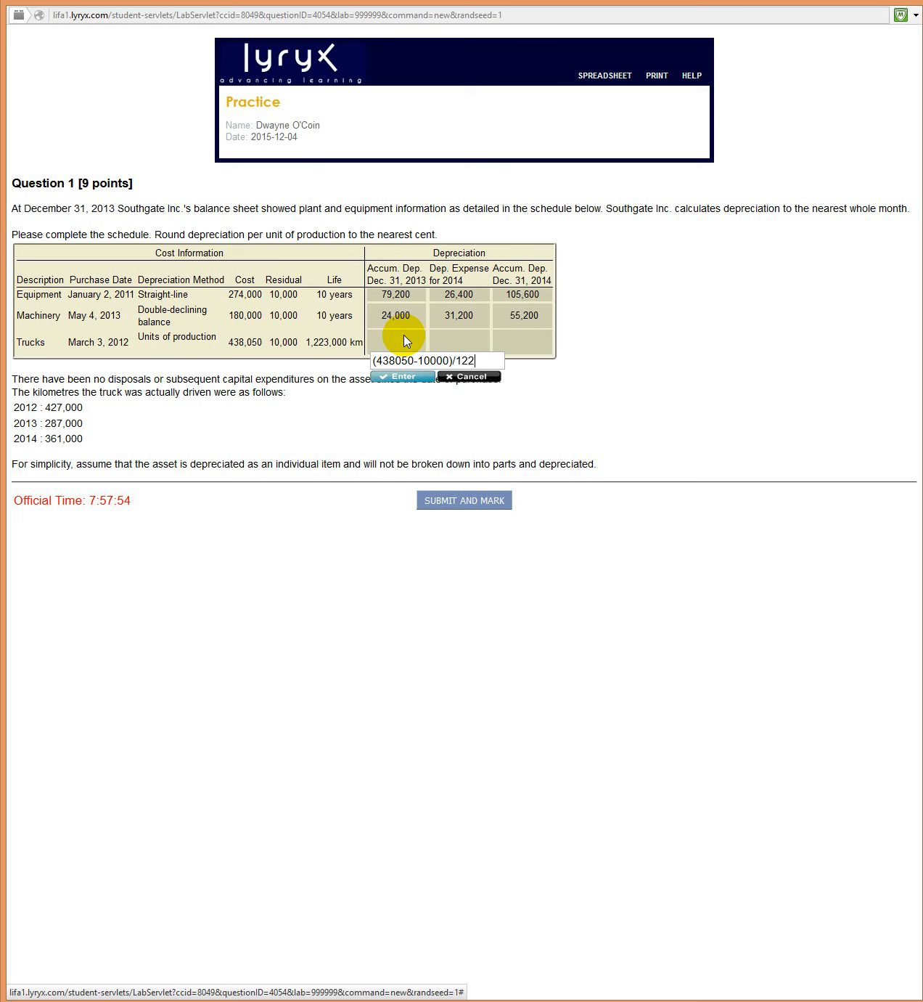
pyautogui.write('3000*(427000')
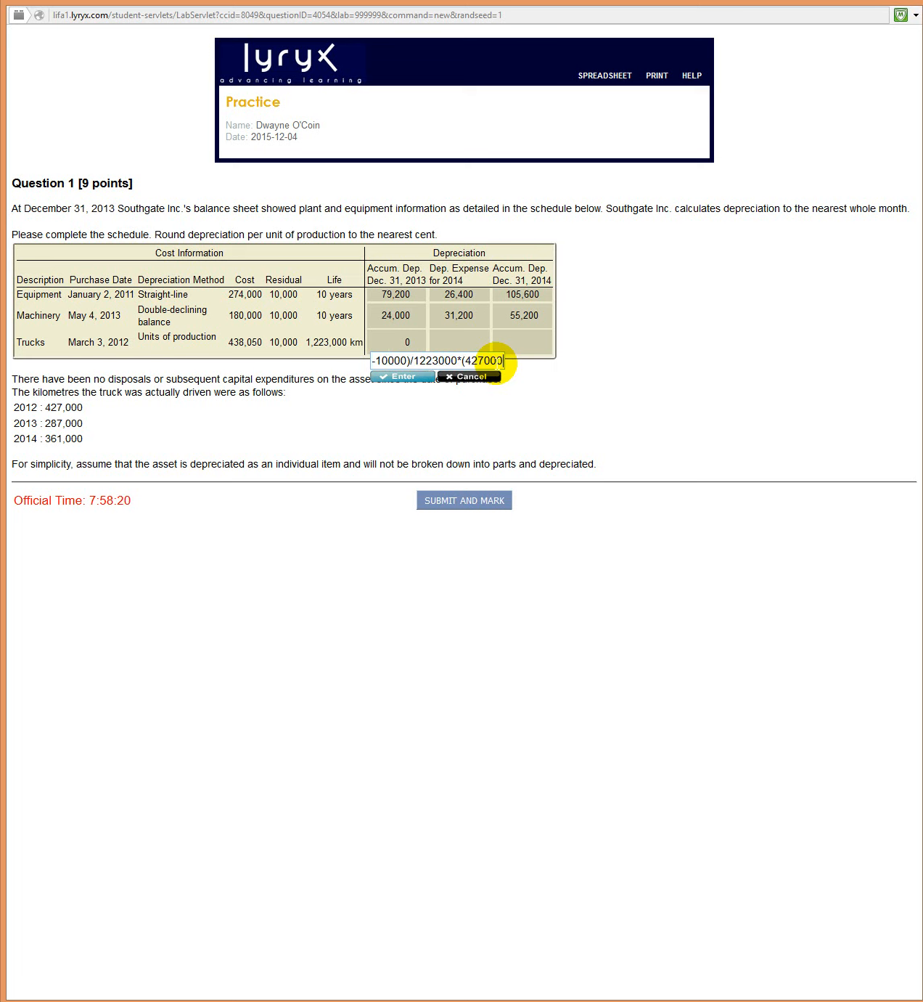
pyautogui.write('+')
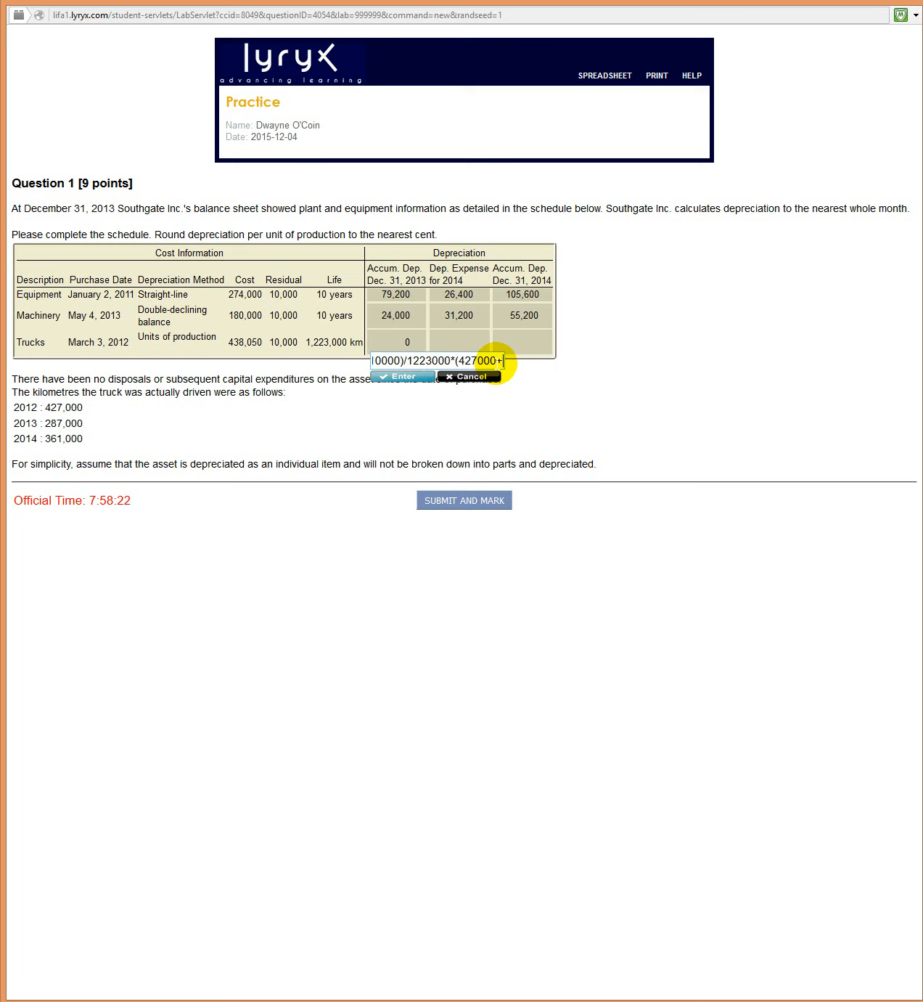
pyautogui.write('287000)')
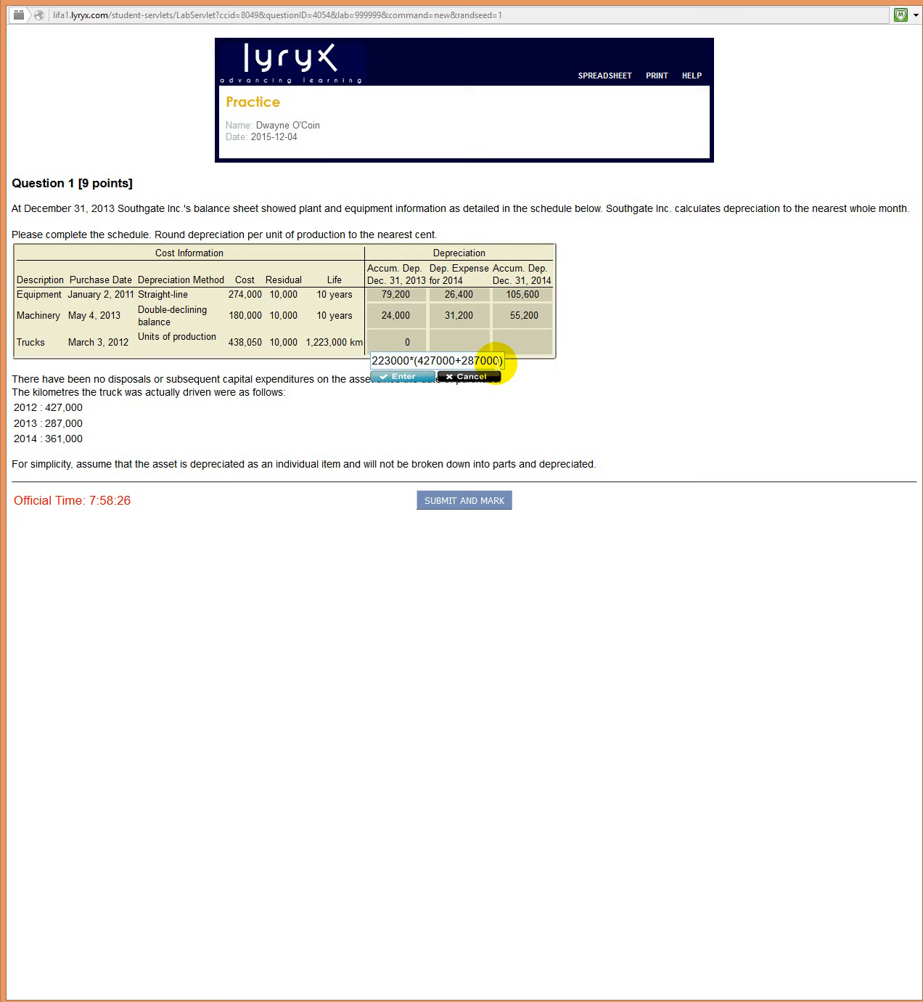
pyautogui.click(403, 377)
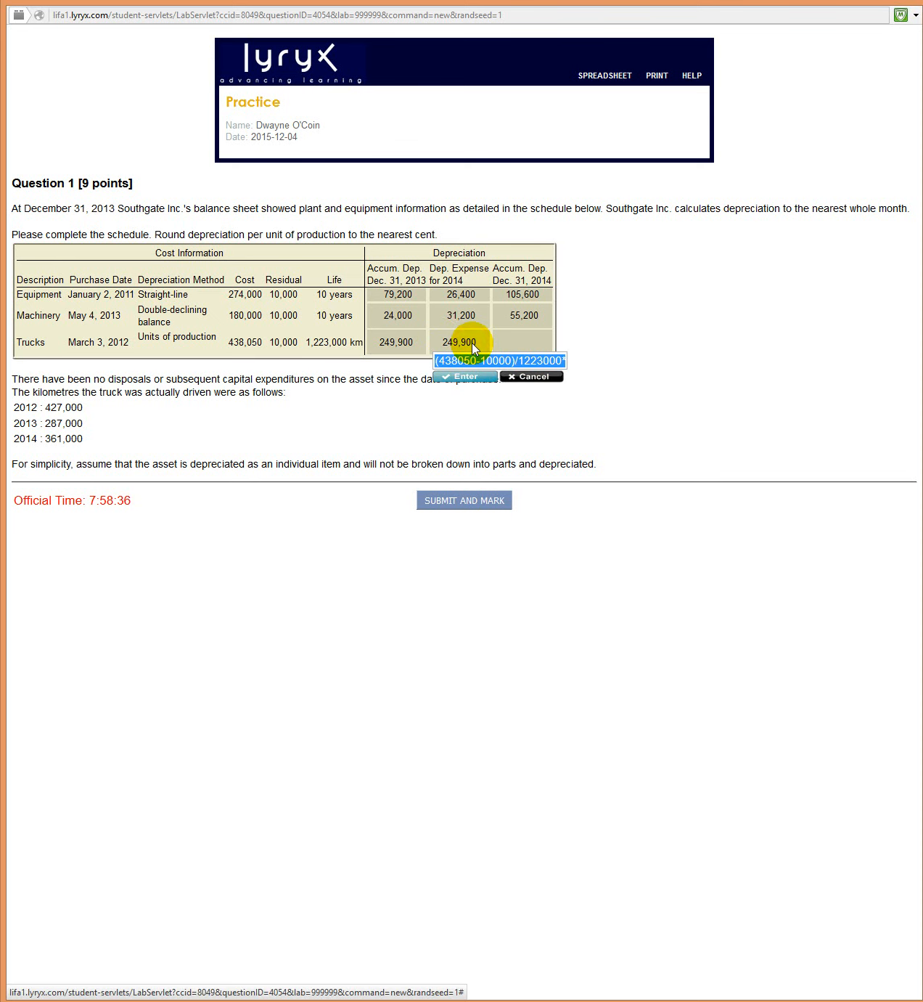
pyautogui.write('/1223000*(427000+28700')
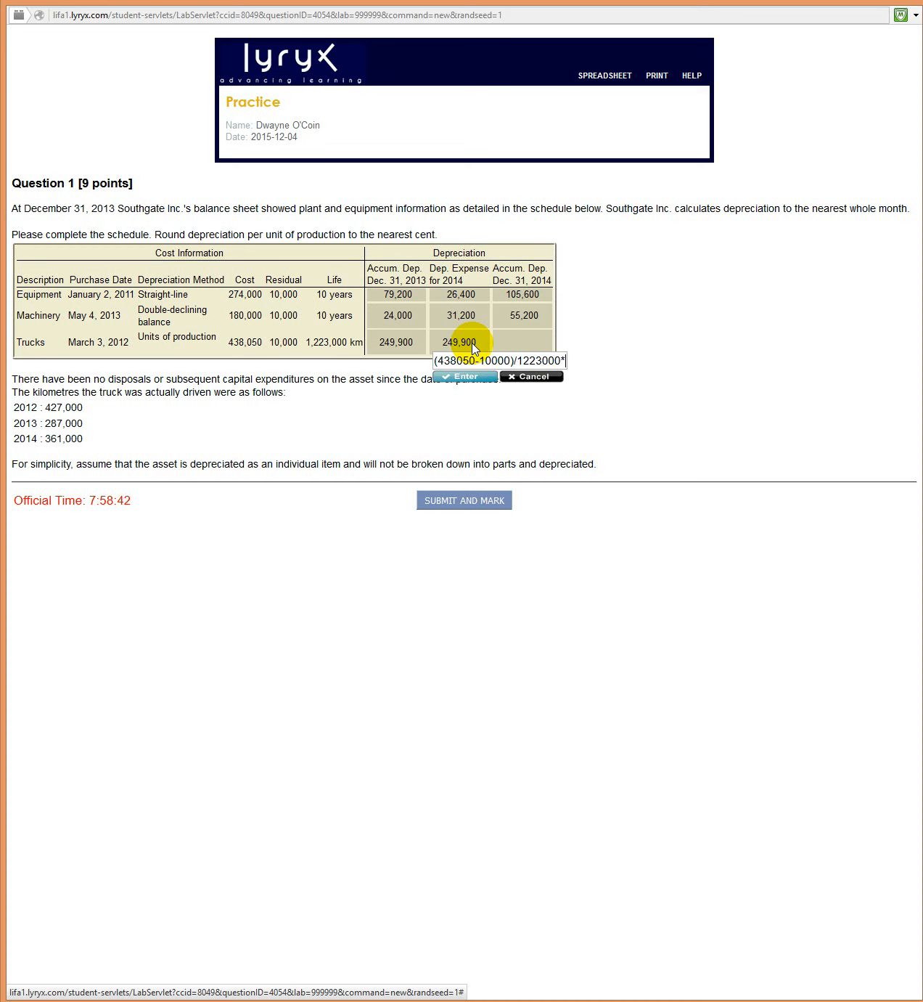
pyautogui.write('36')
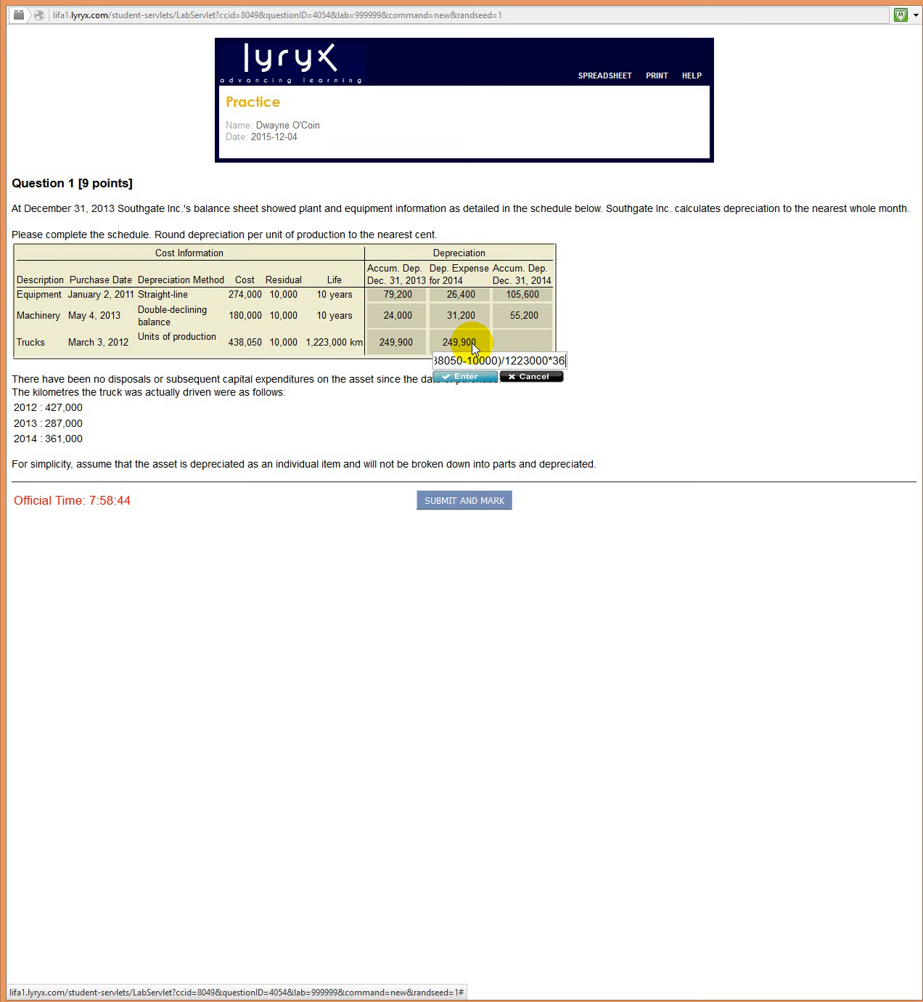
pyautogui.click(463, 377)
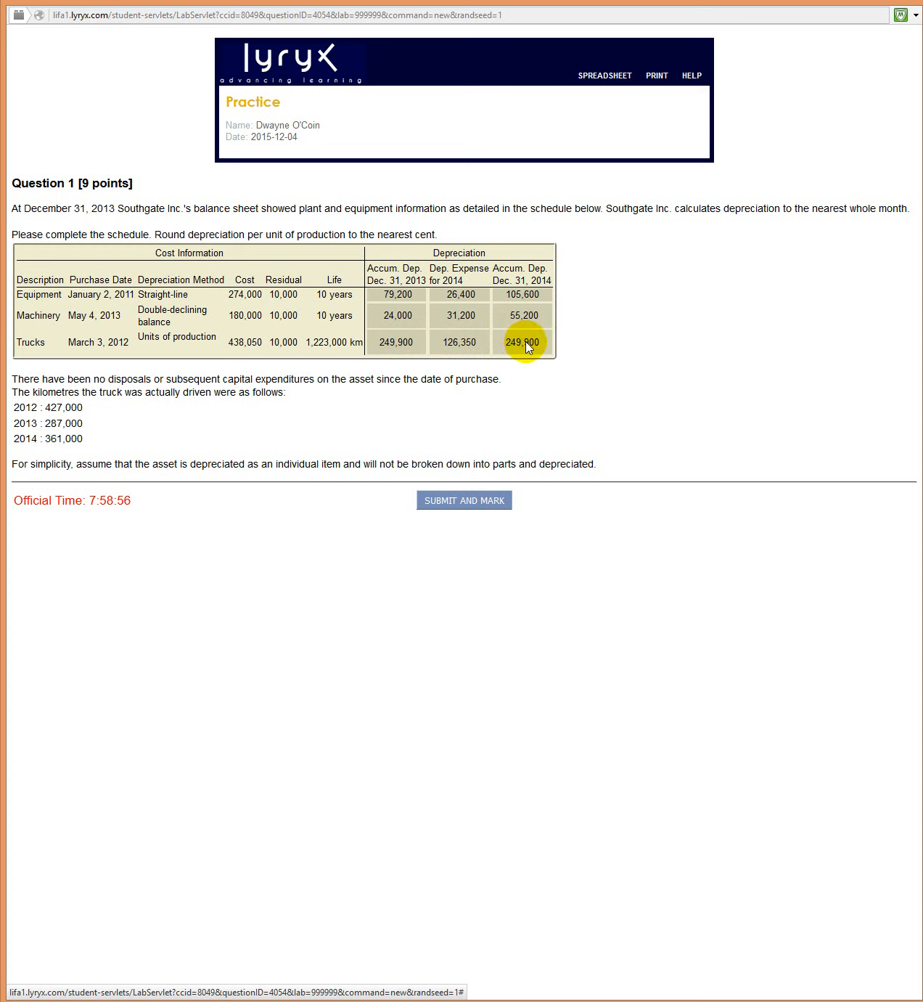
# - Enter Trucks accumulated depreciation at Dec. 31, 2014 as 376,250 and submit the schedule for marking
pyautogui.write('223000*(427000+287000)')
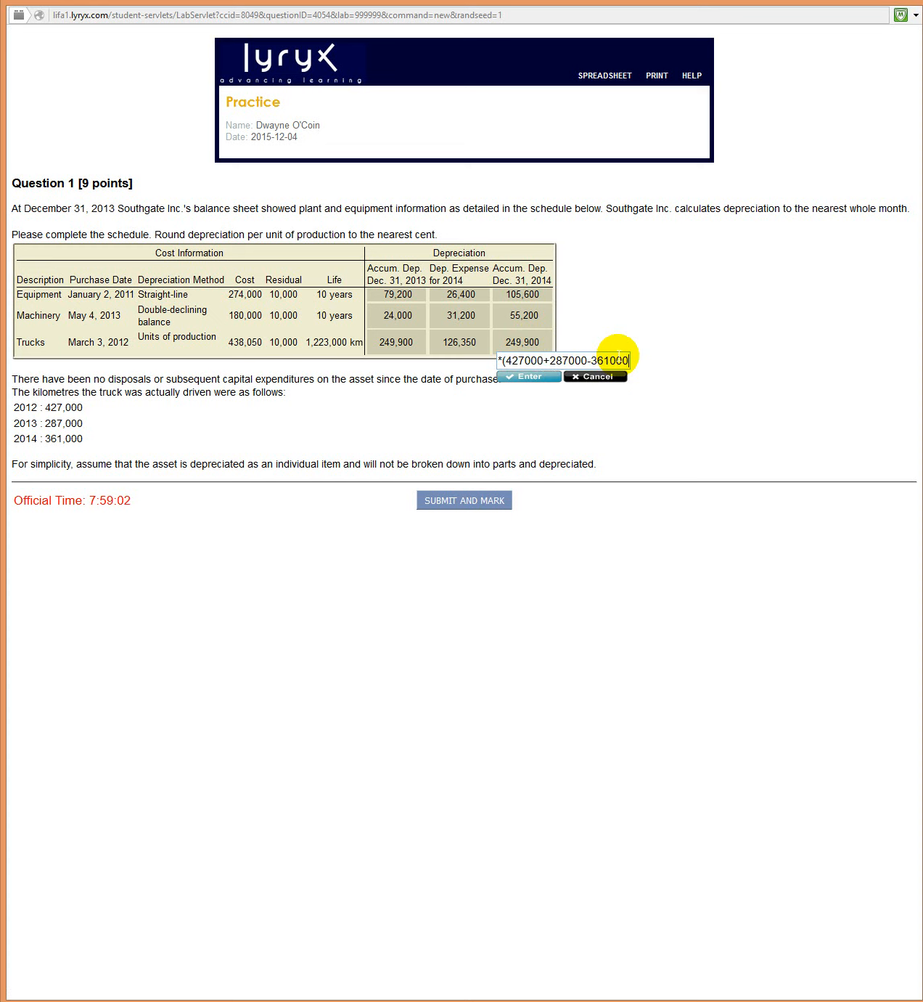
pyautogui.click(528, 376)
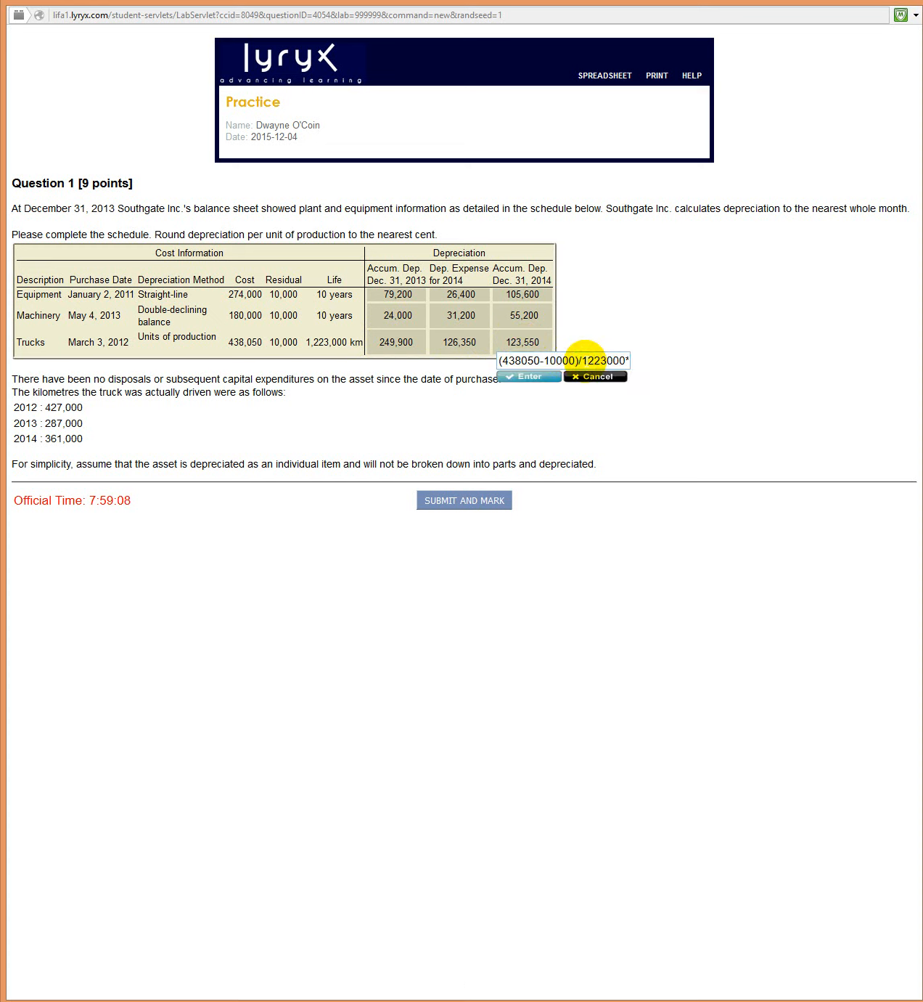
pyautogui.write('(427000+287000-361000)')
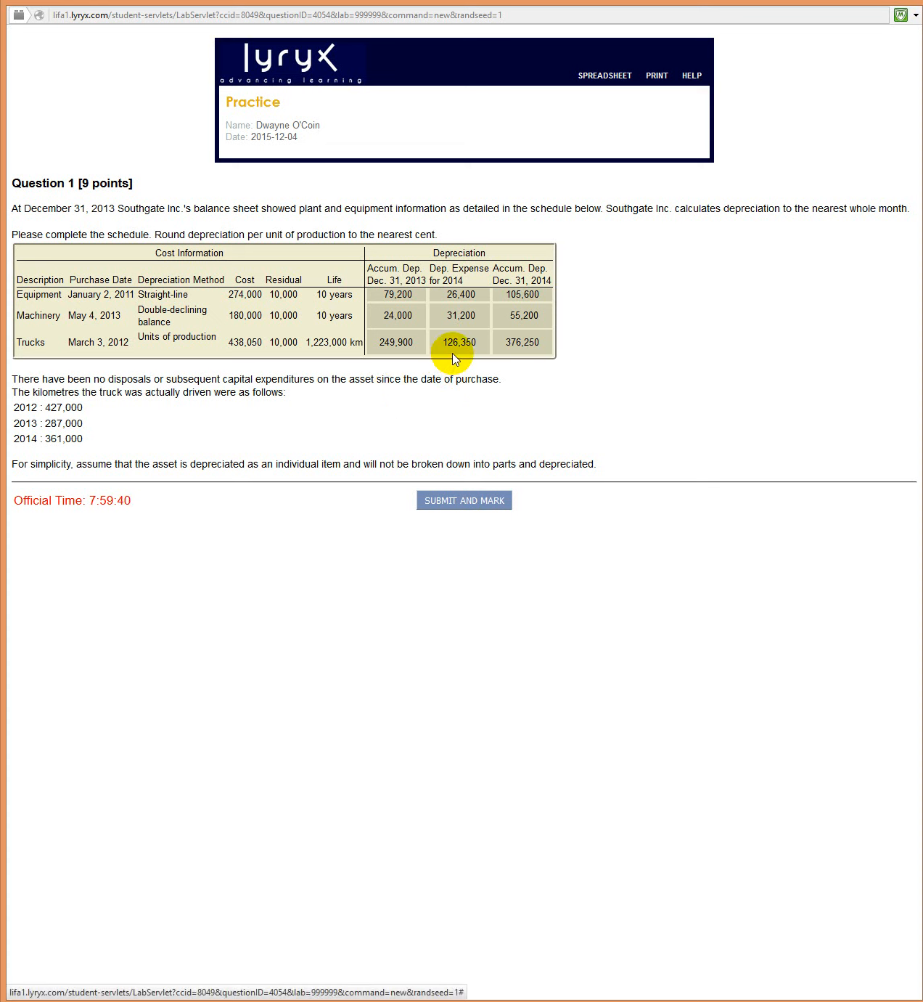
pyautogui.write('(438050-10000)/1223000*361000')
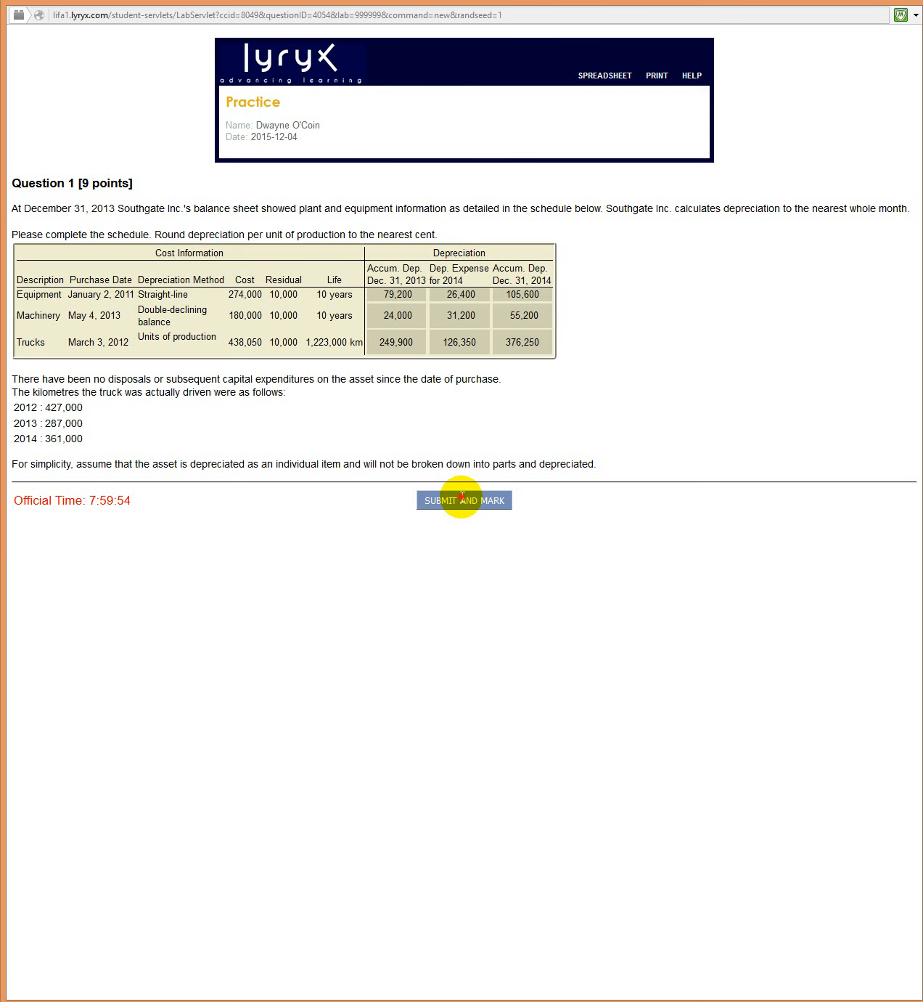
pyautogui.click(464, 500)
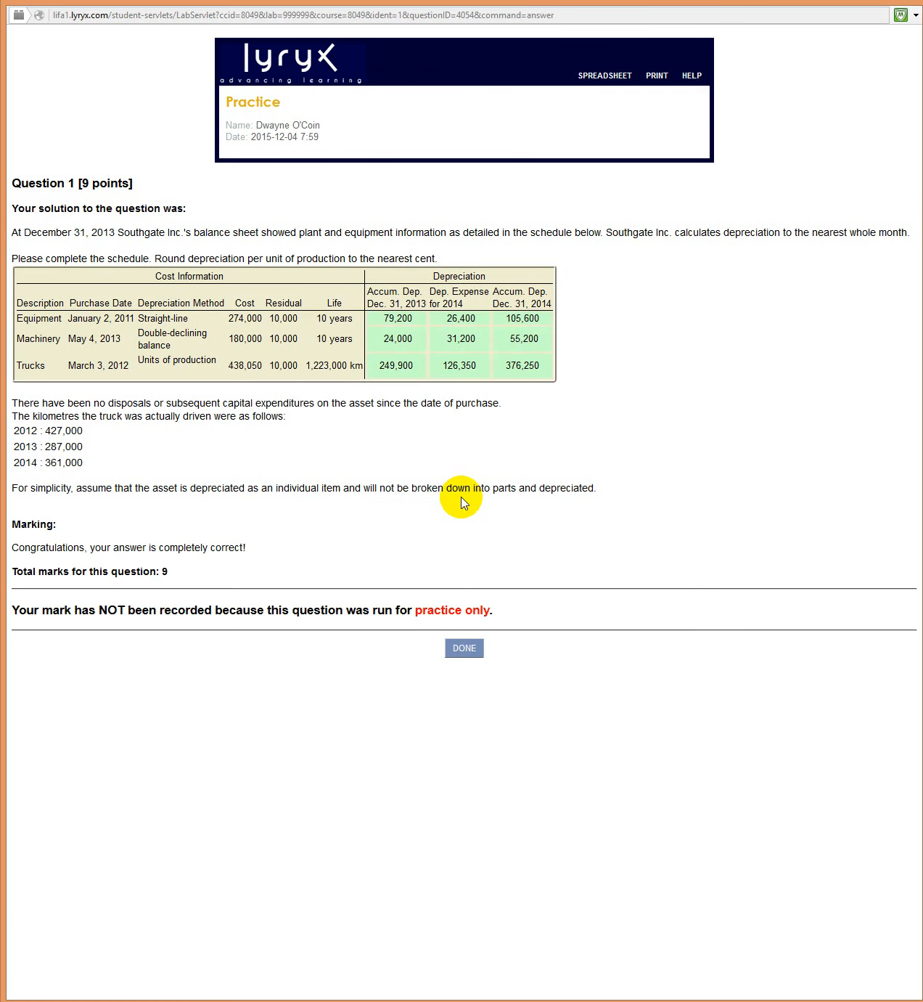